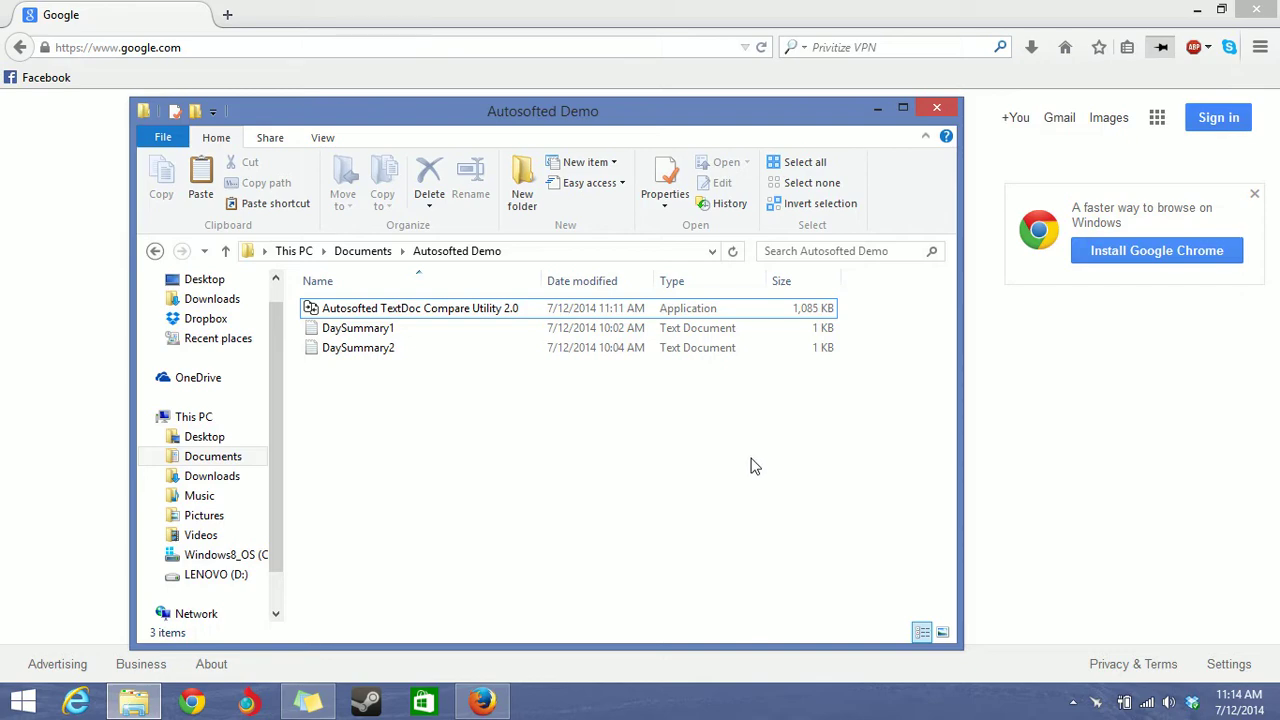
mouse_move(496, 304)
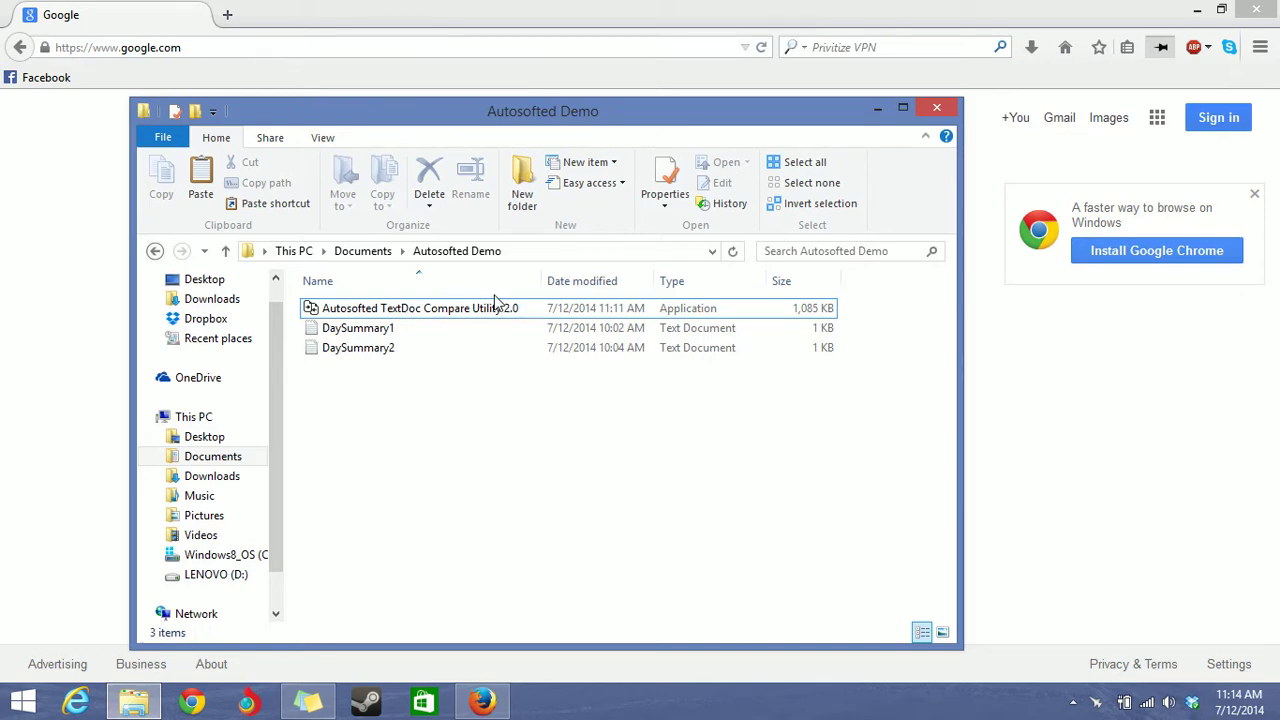
Step: Launch the text comparison utility from the Autosofted Demo folder
left_click(420, 308)
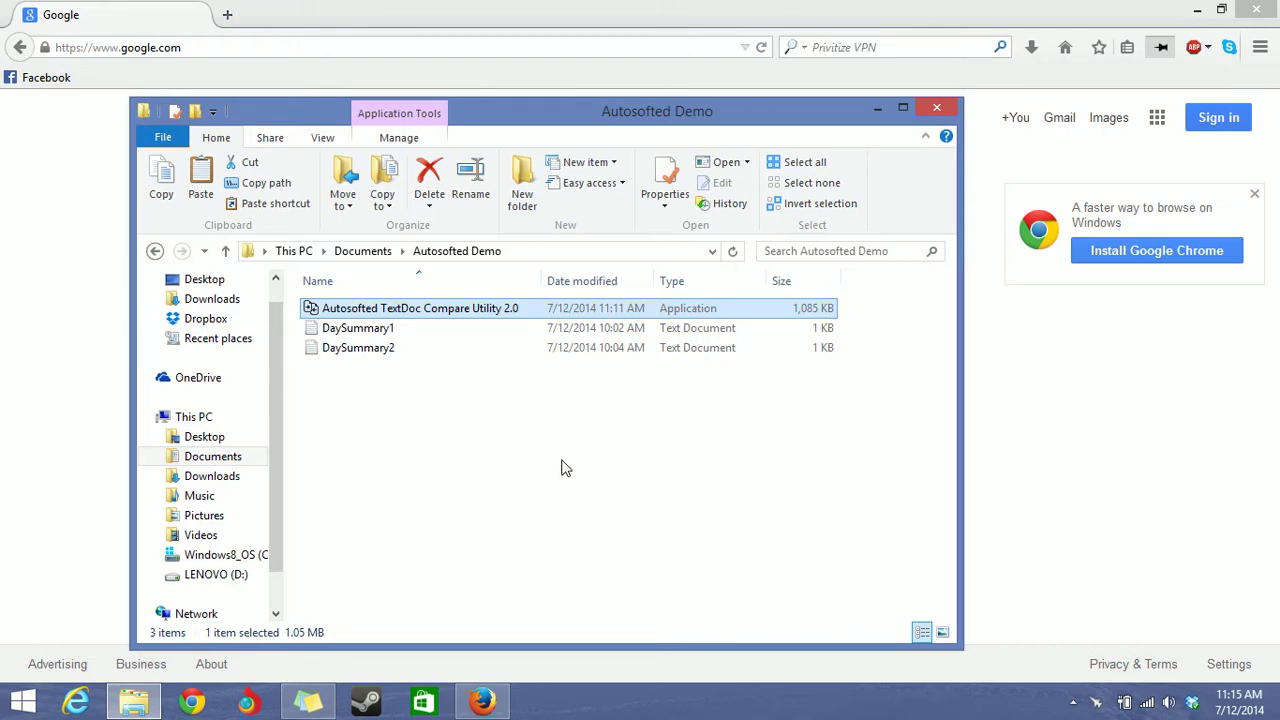
mouse_move(528, 512)
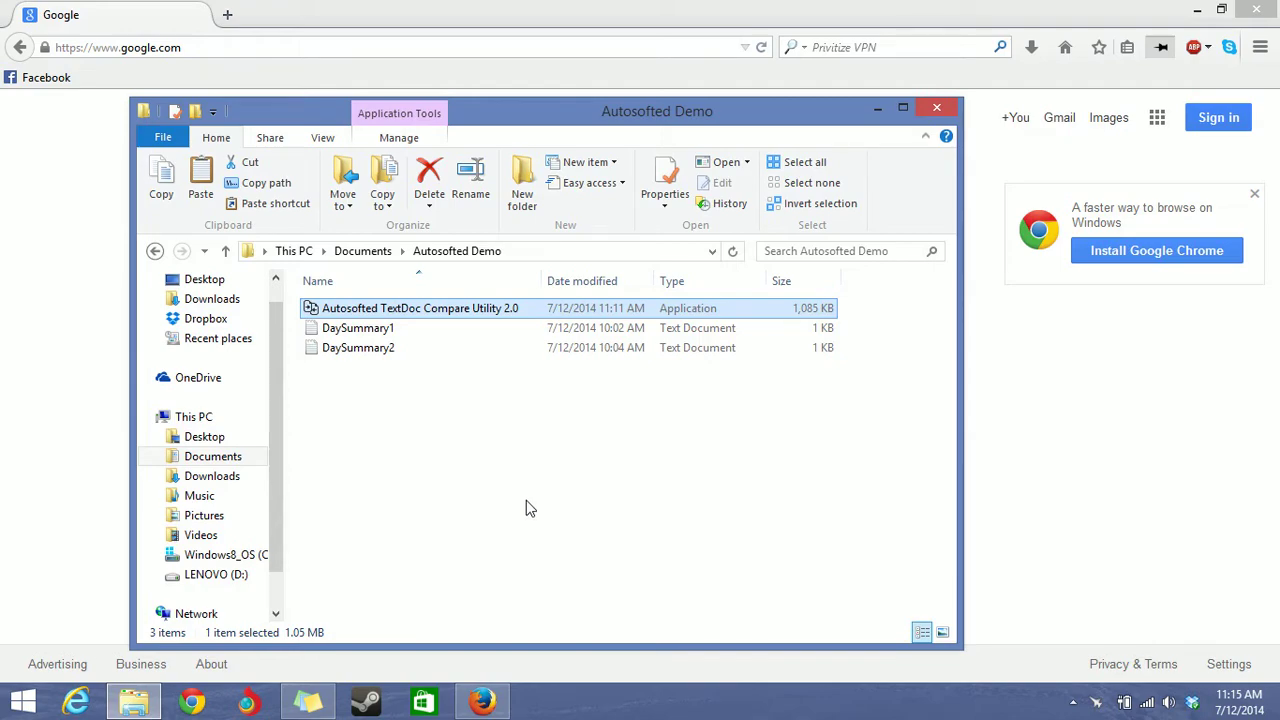
double_click(420, 308)
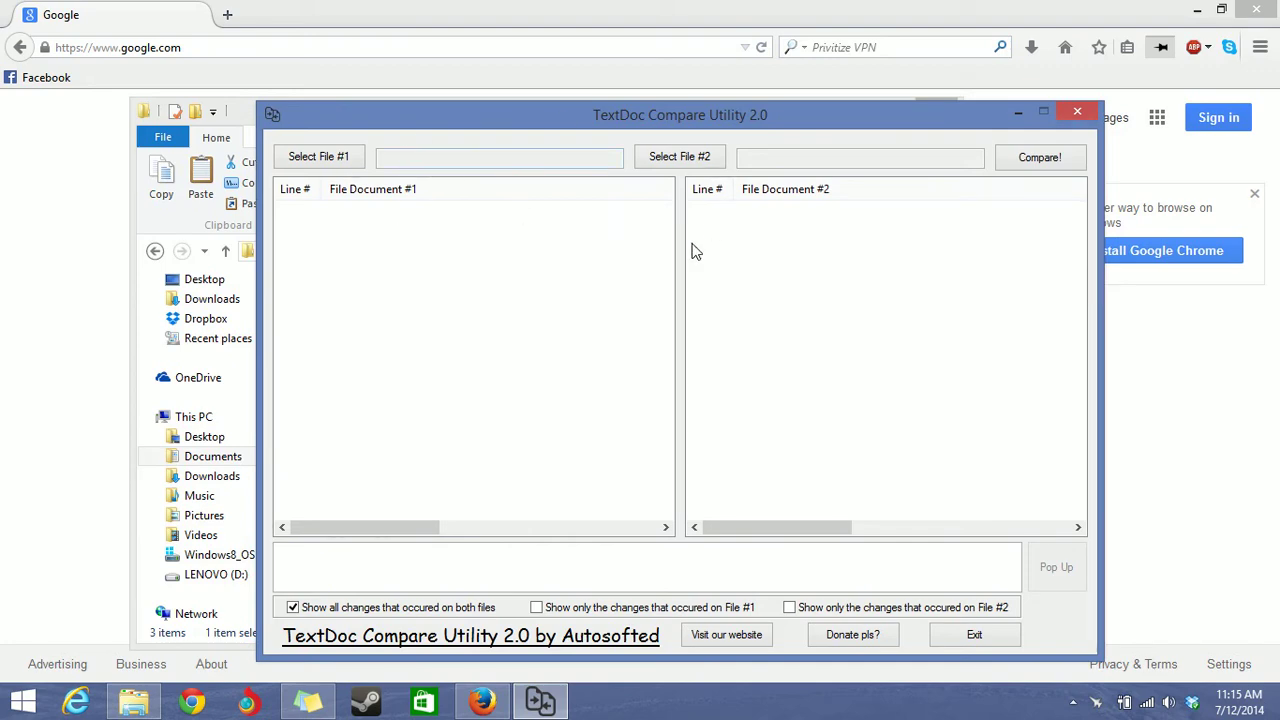
left_click_drag(680, 114, 660, 104)
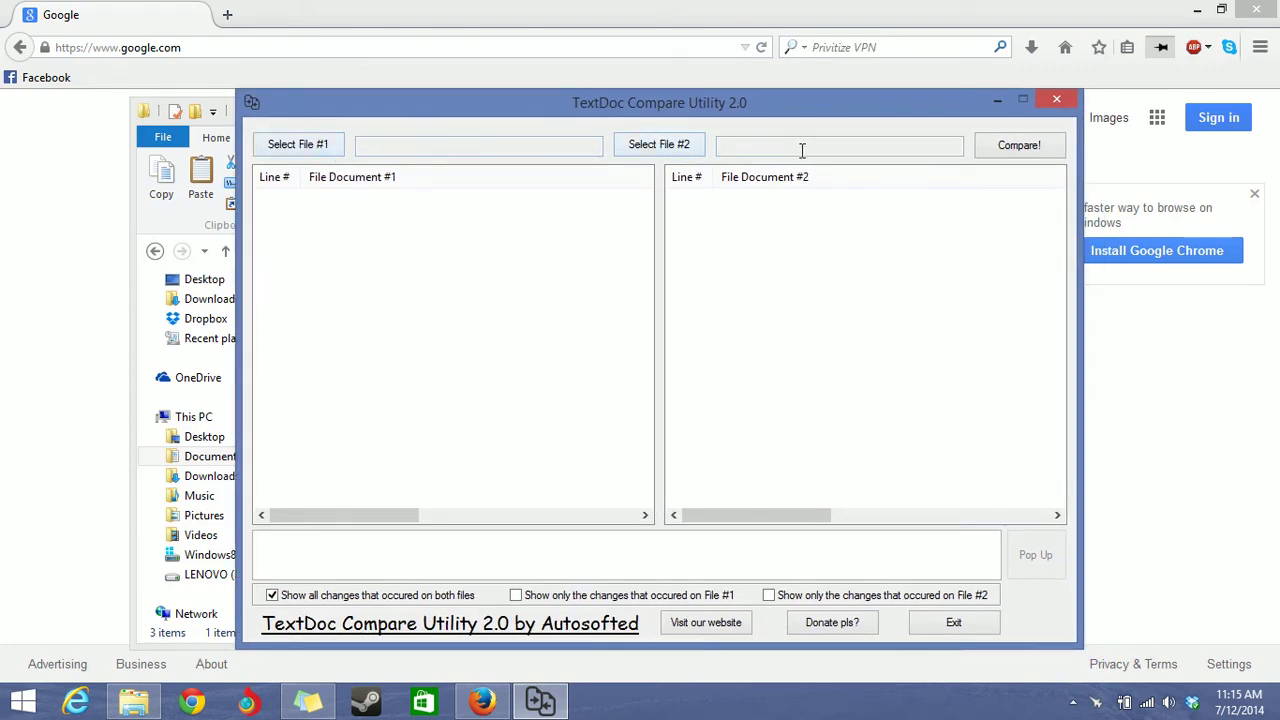
Step: Select DaySummary1 as File #1 and DaySummary2 as File #2
left_click(296, 144)
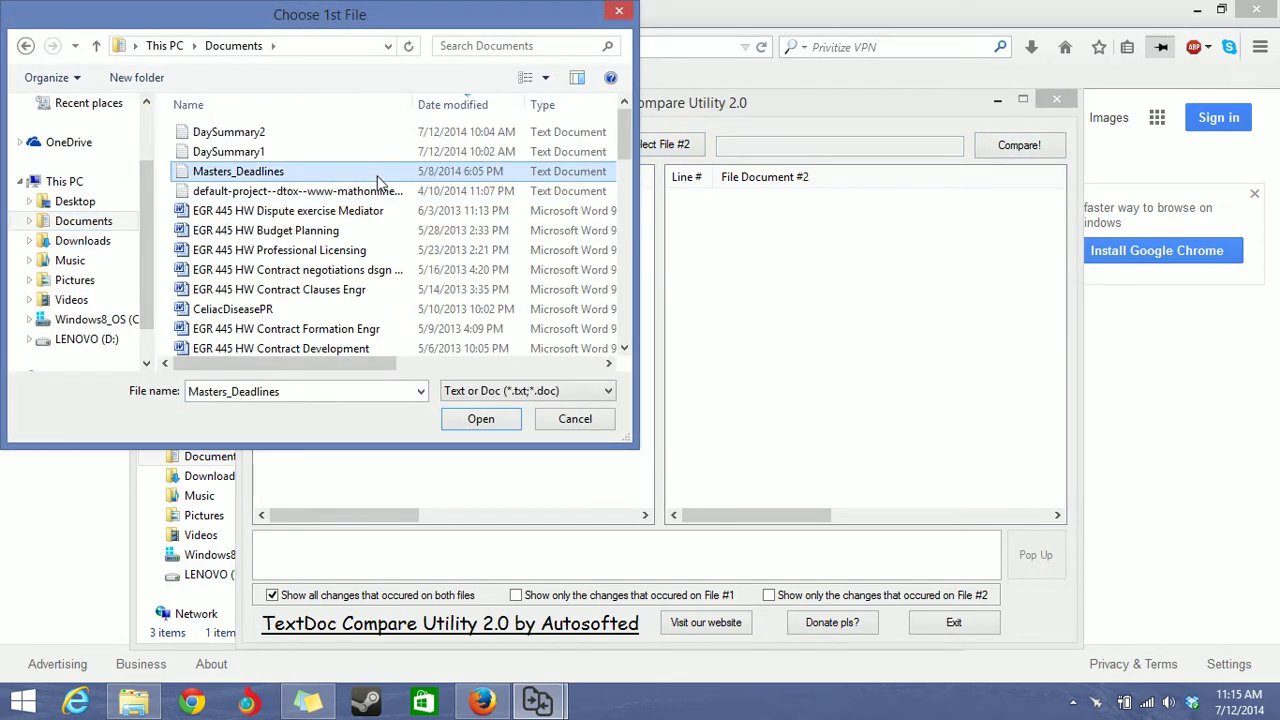
left_click(228, 152)
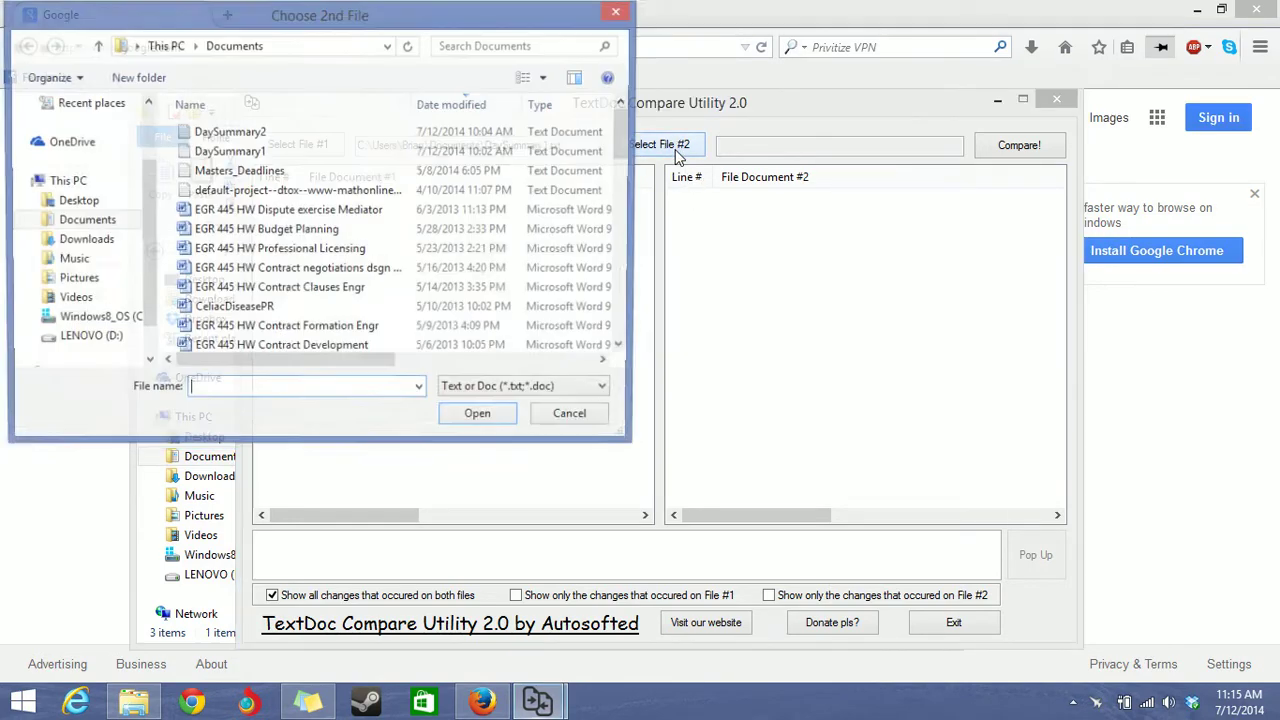
left_click(476, 412)
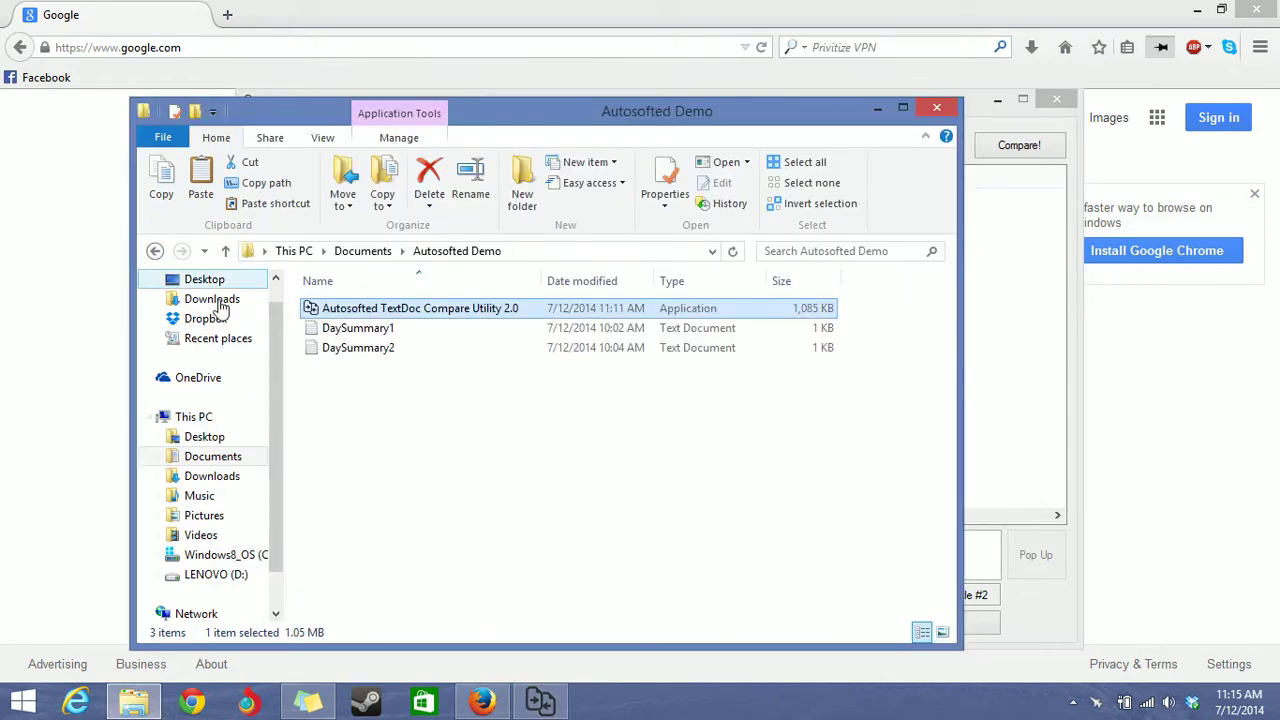
Step: Open DaySummary2 in Notepad to read its lines
double_click(356, 328)
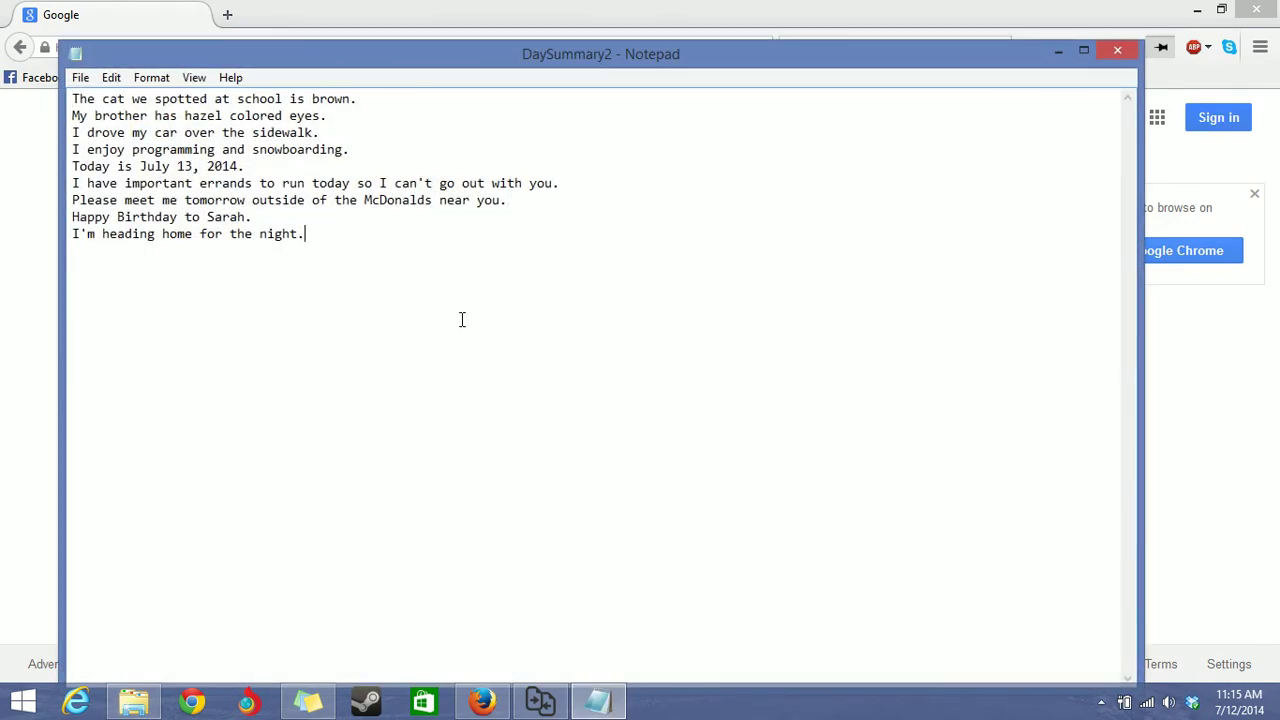
mouse_move(434, 276)
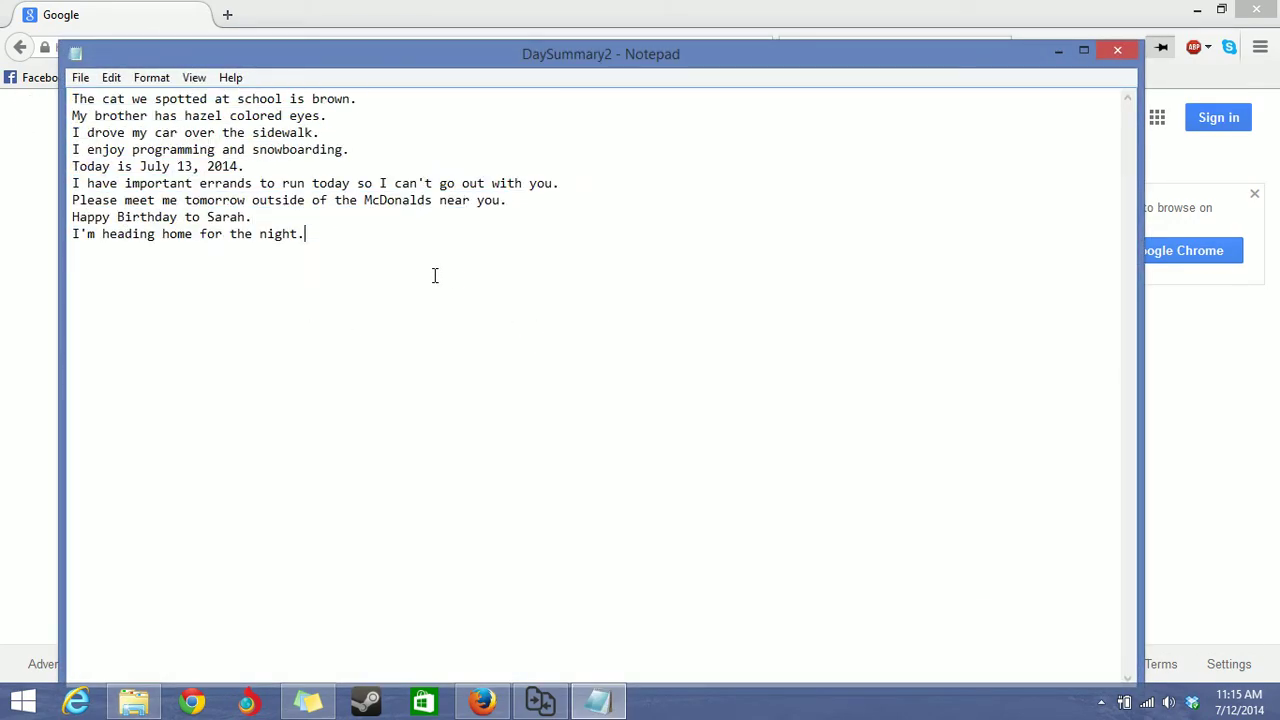
Step: Close Notepad and run the comparison of the two DaySummary files
left_click(540, 700)
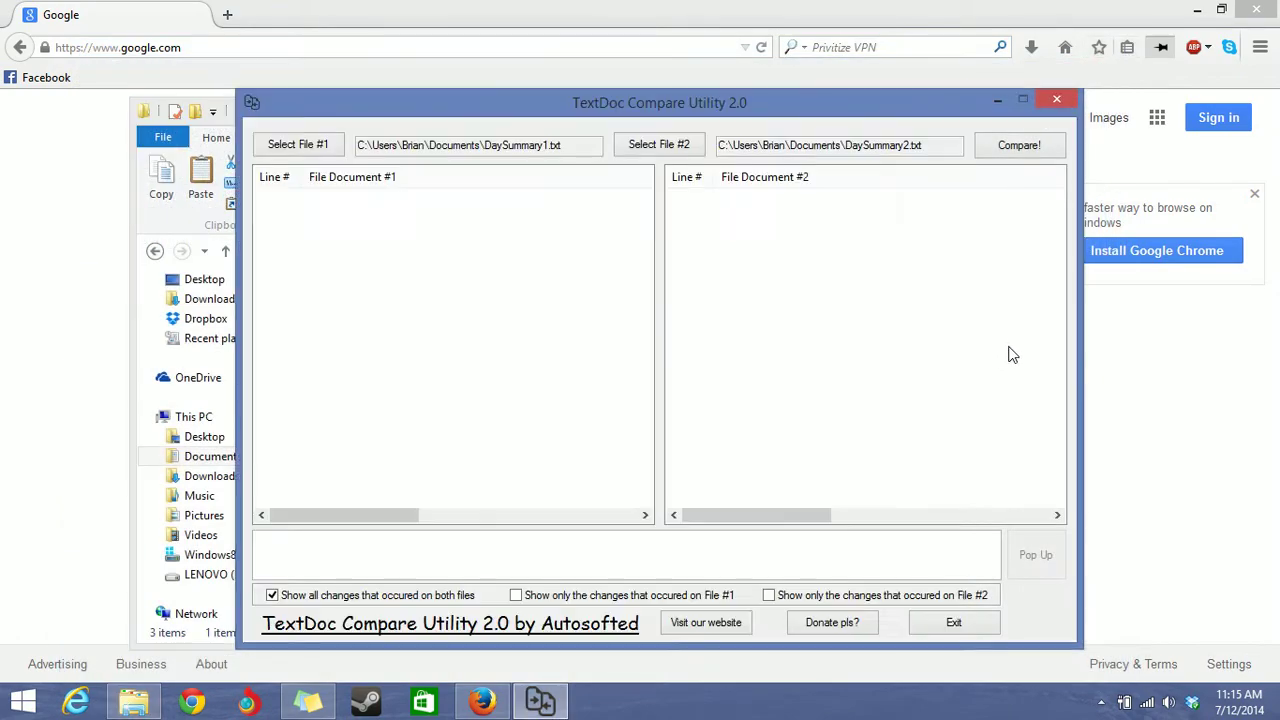
mouse_move(848, 152)
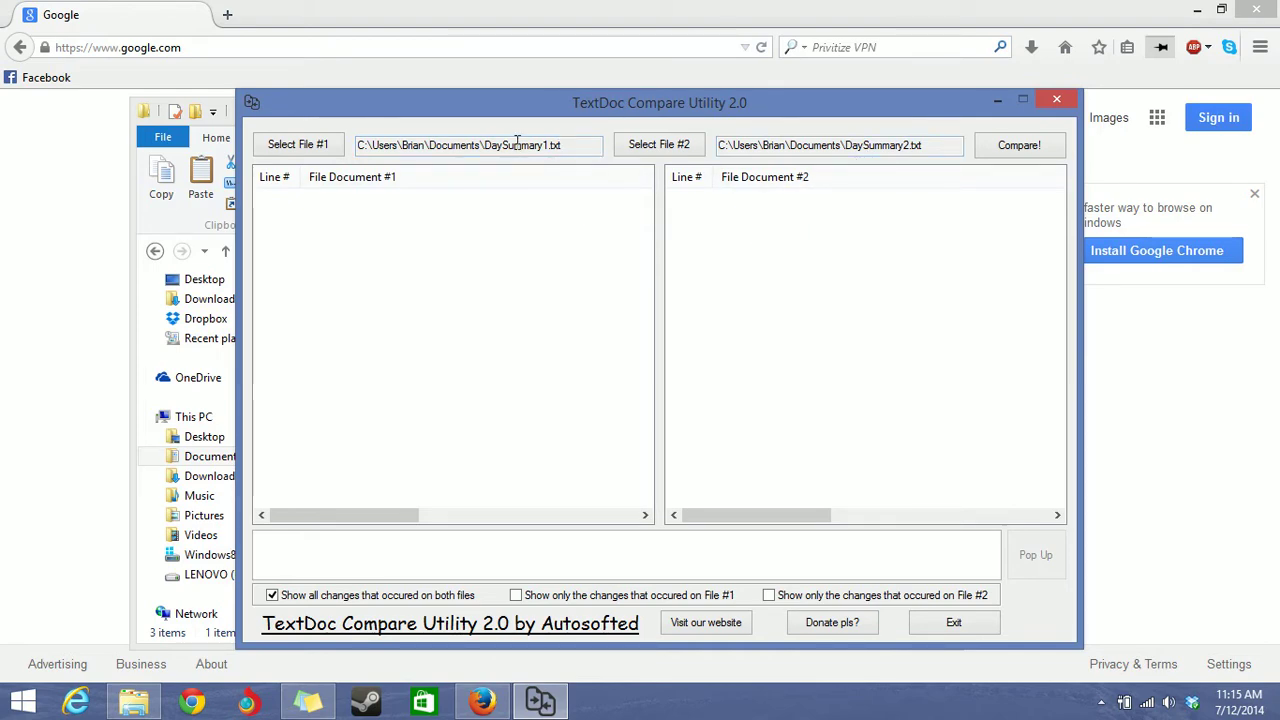
left_click(1020, 144)
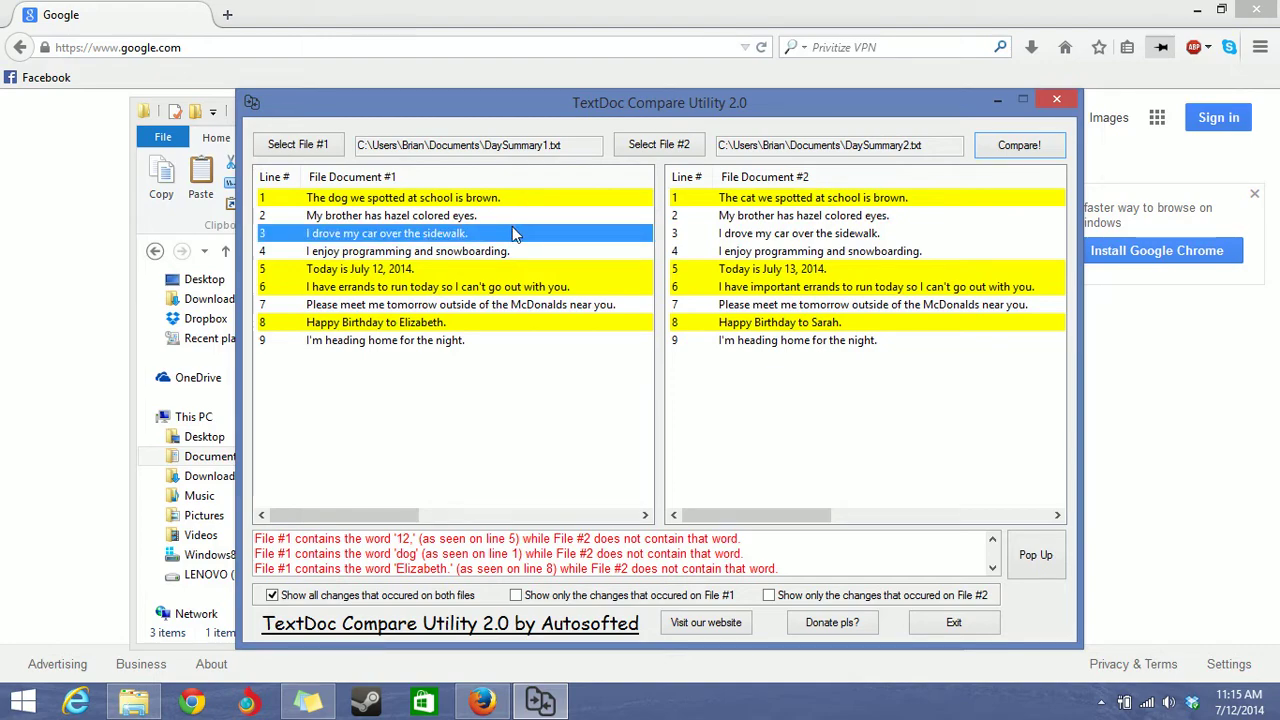
mouse_move(504, 250)
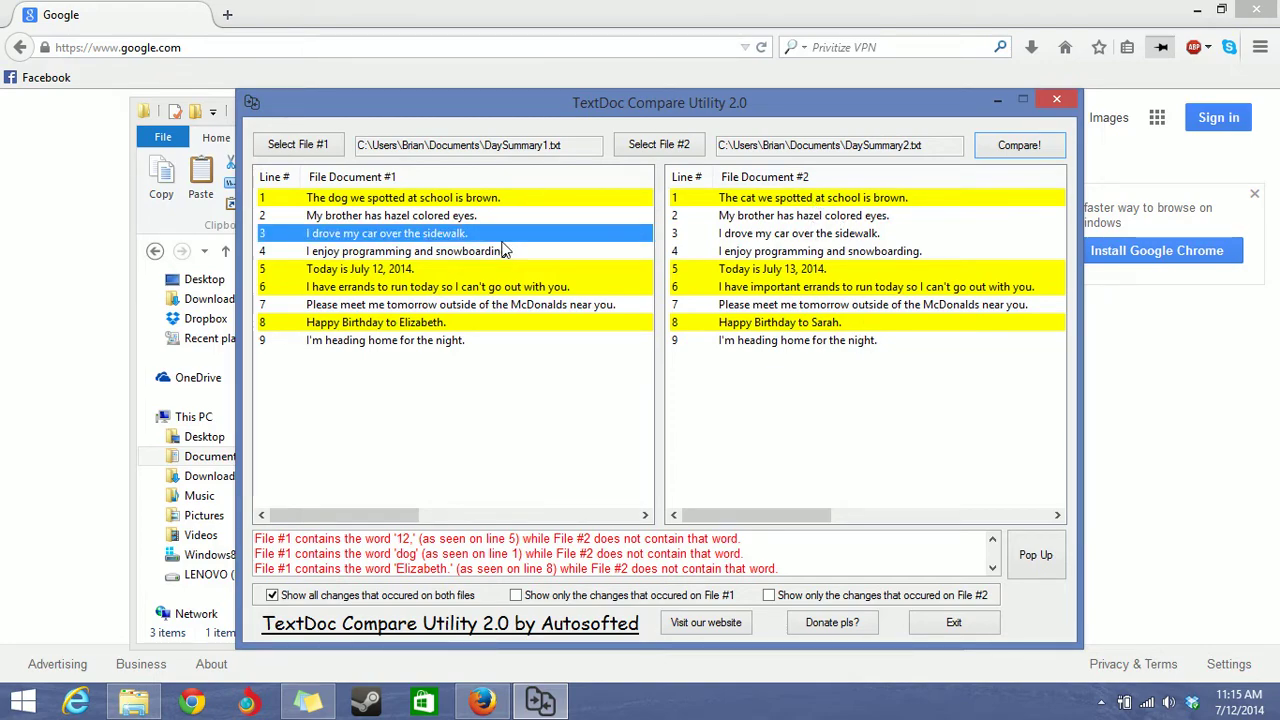
mouse_move(874, 300)
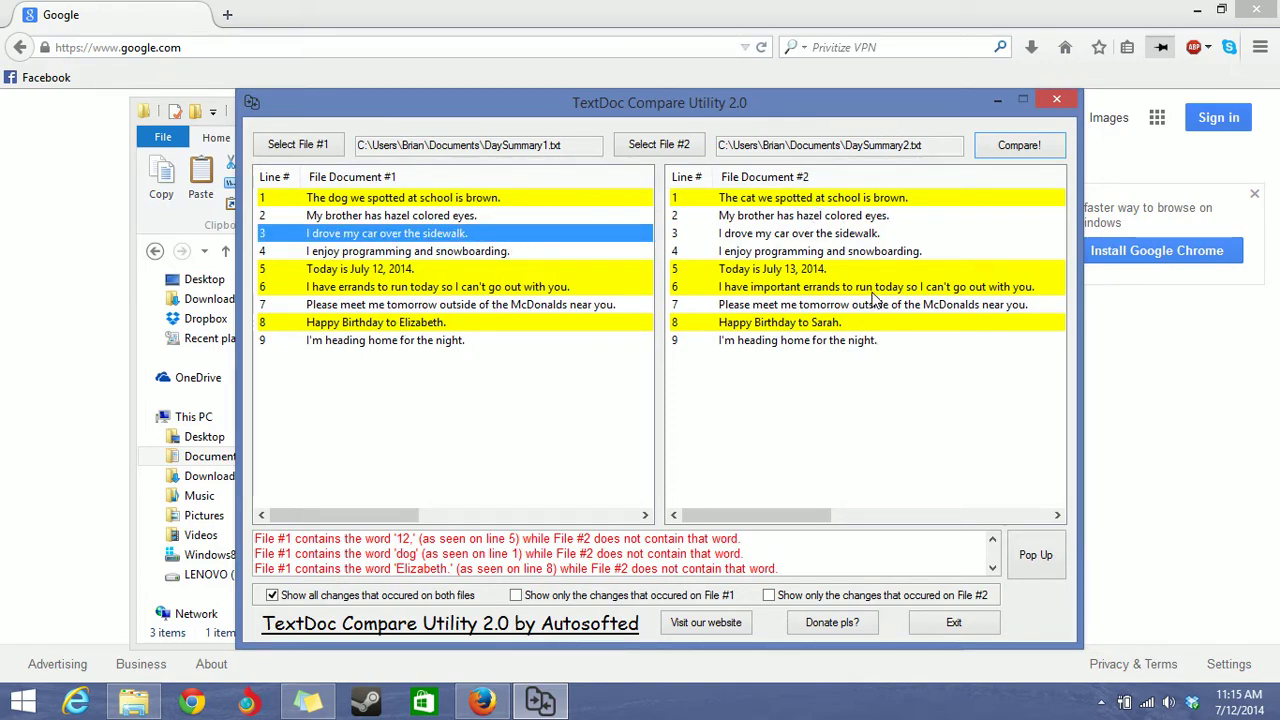
mouse_move(548, 238)
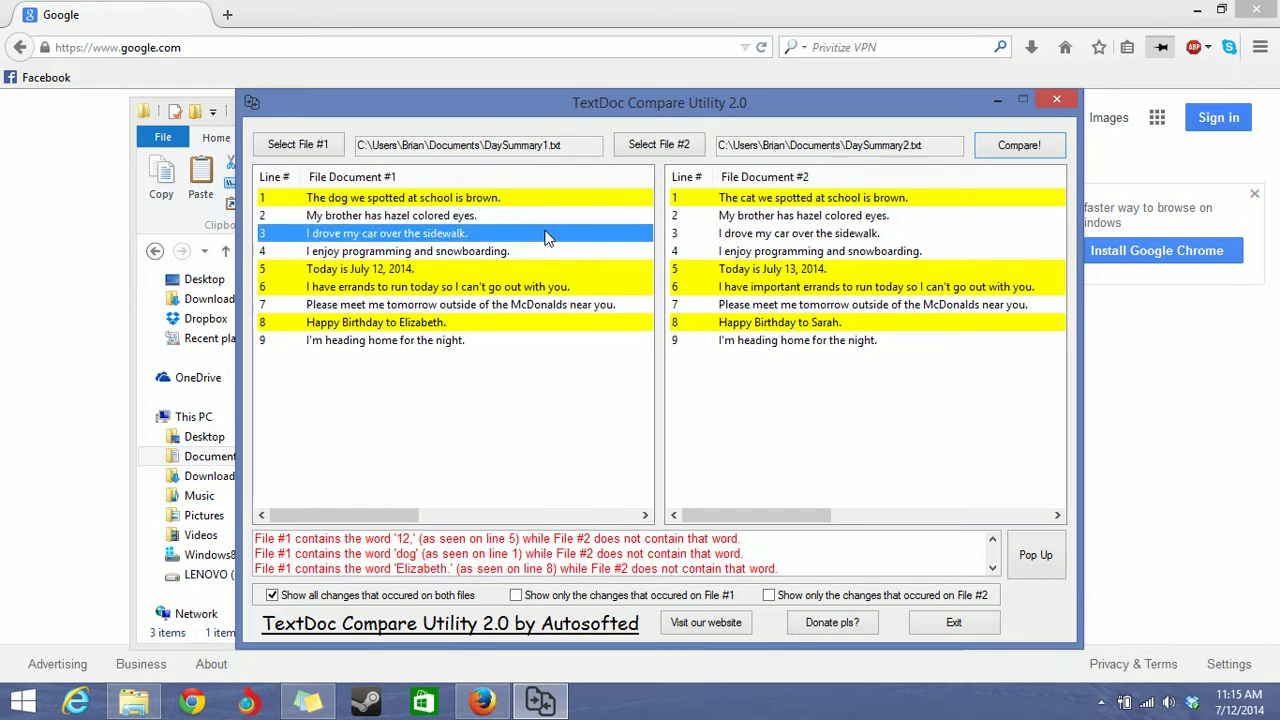
mouse_move(390, 218)
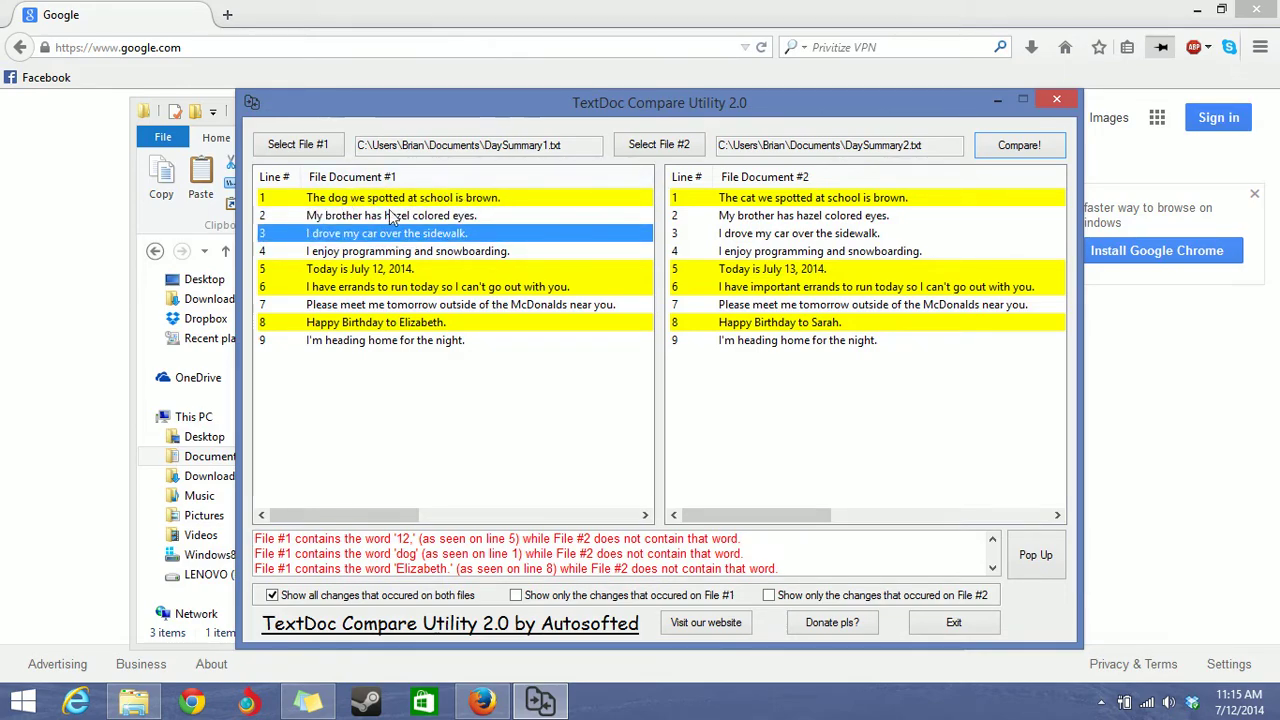
left_click(450, 198)
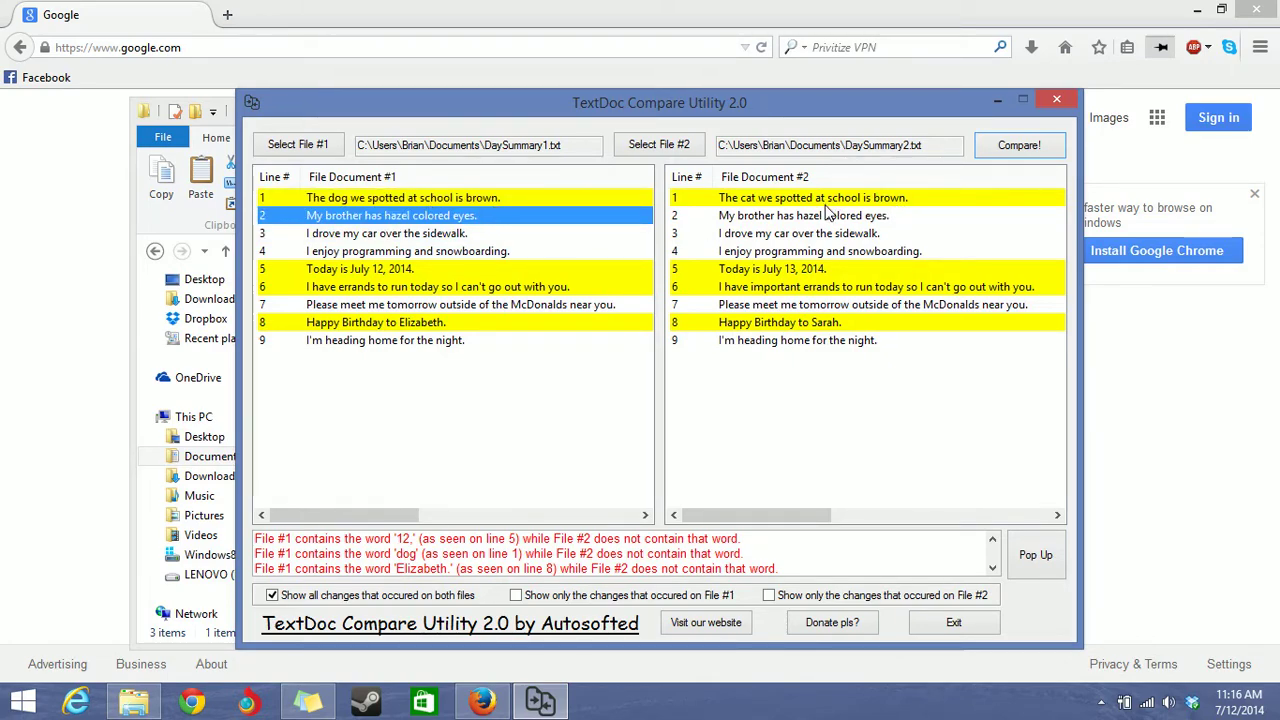
left_click(800, 216)
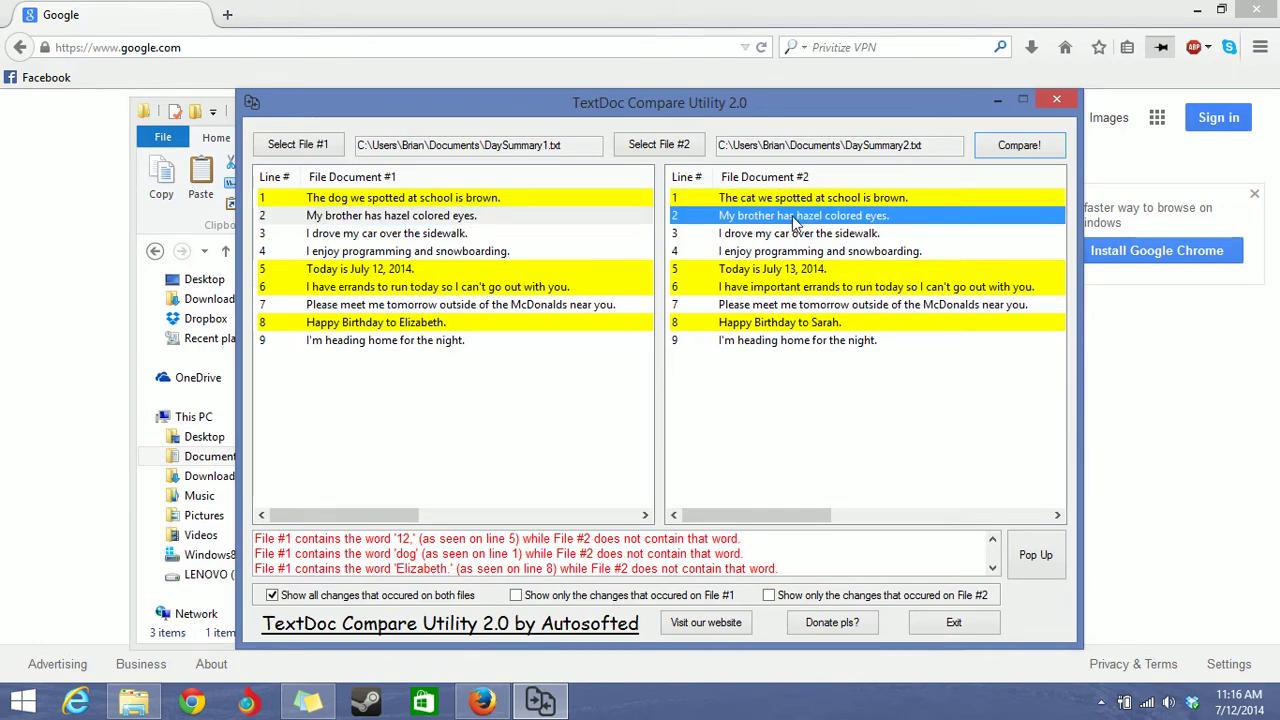
mouse_move(340, 210)
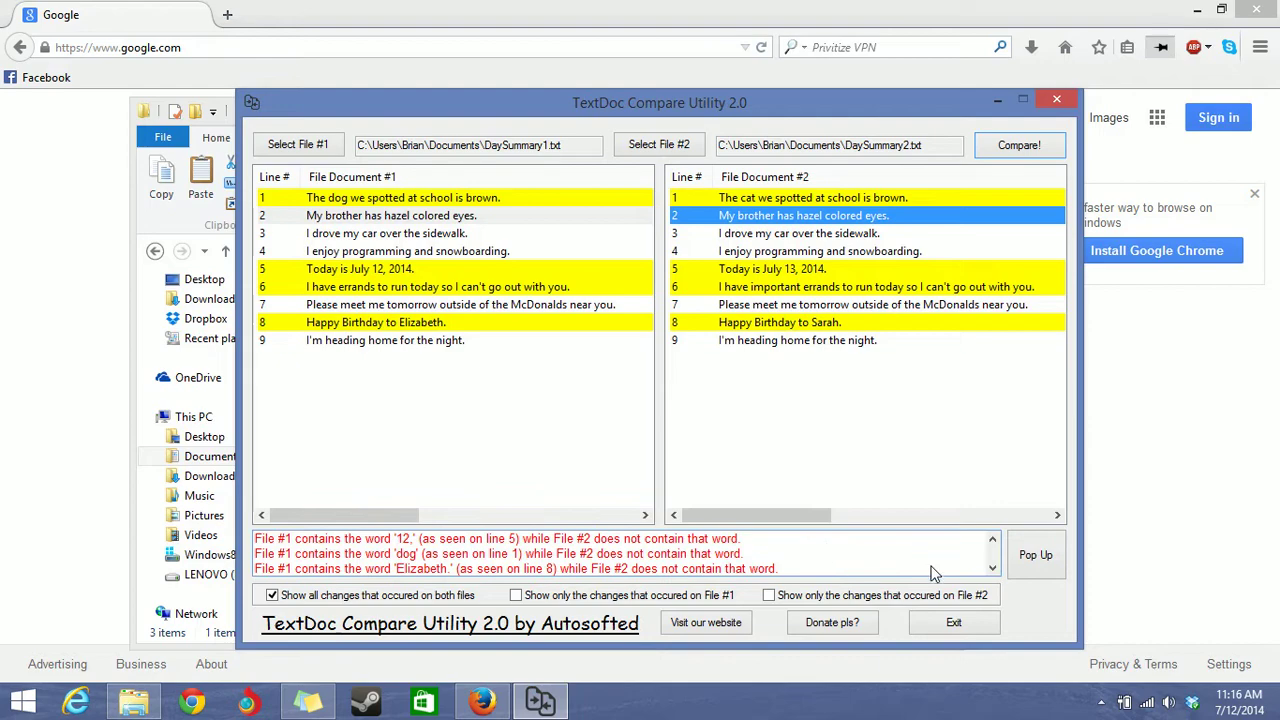
mouse_move(618, 560)
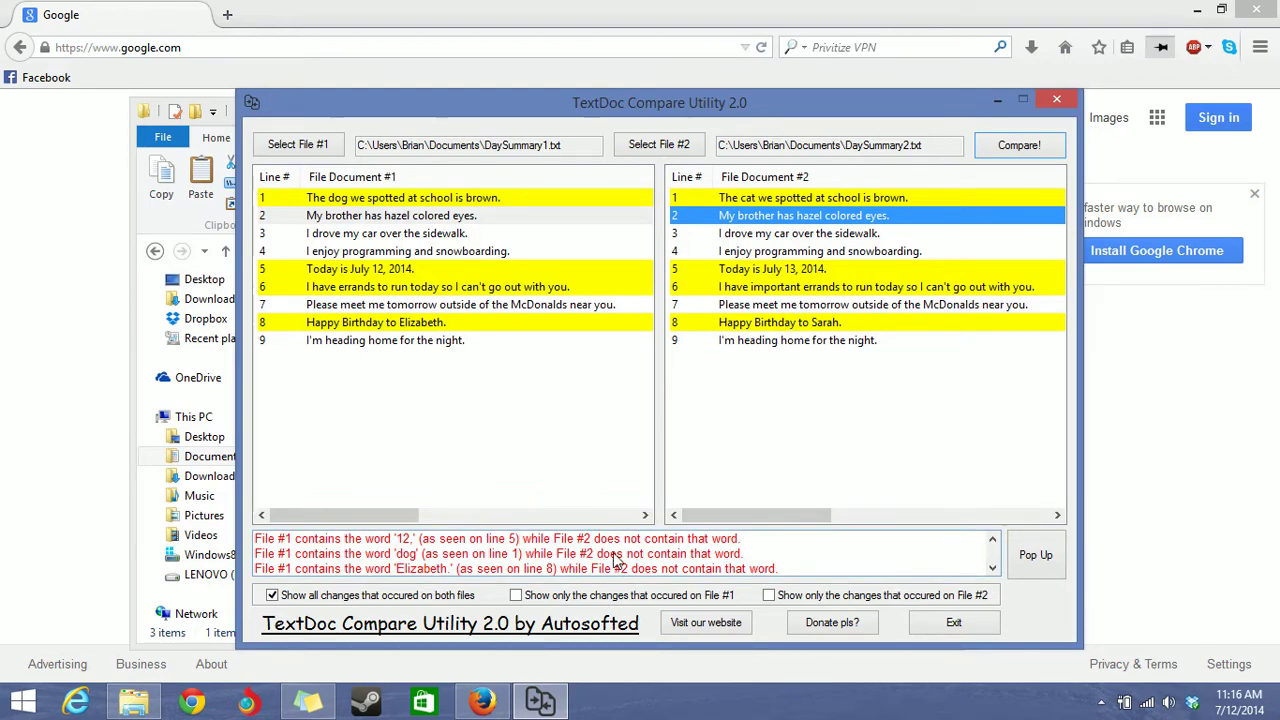
mouse_move(330, 560)
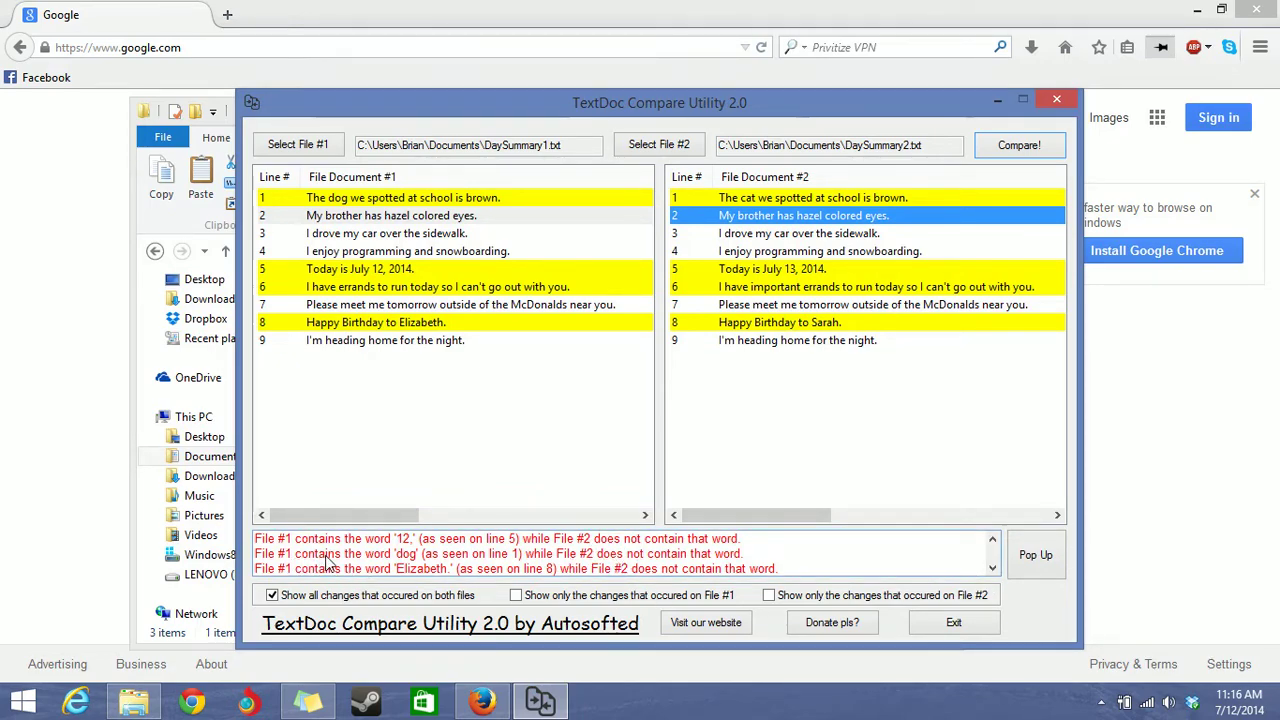
left_click(496, 552)
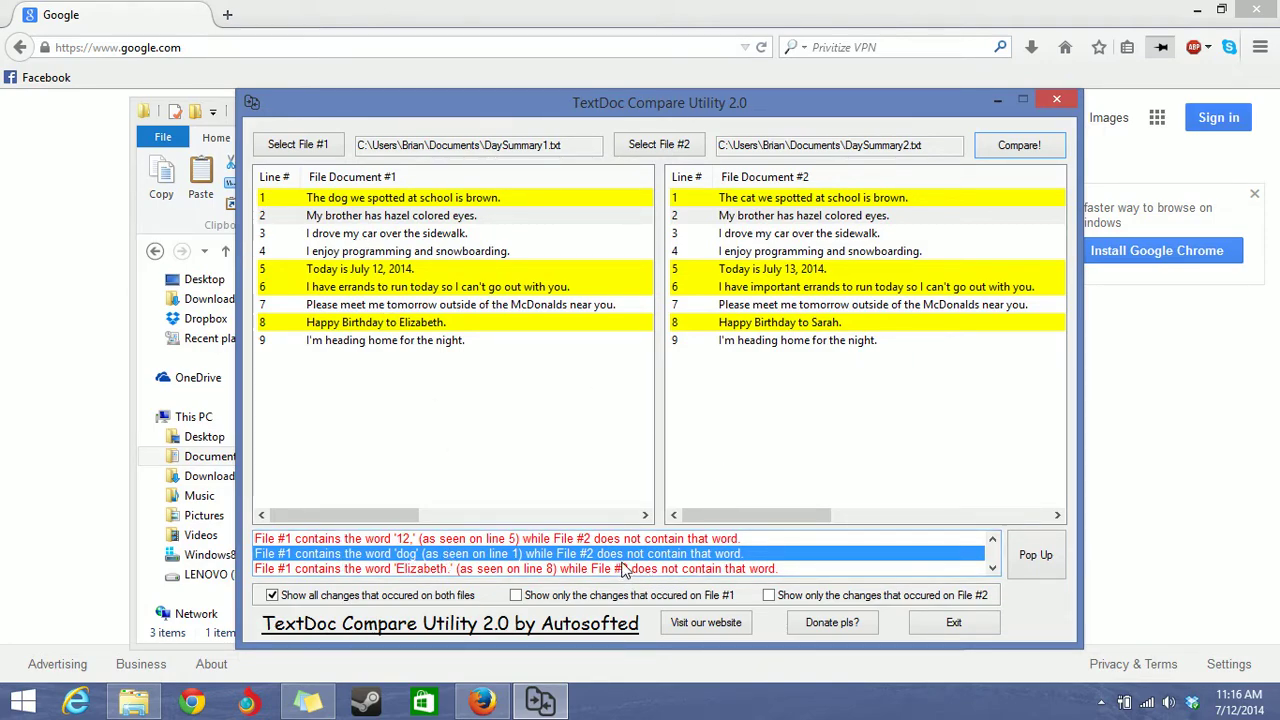
mouse_move(676, 396)
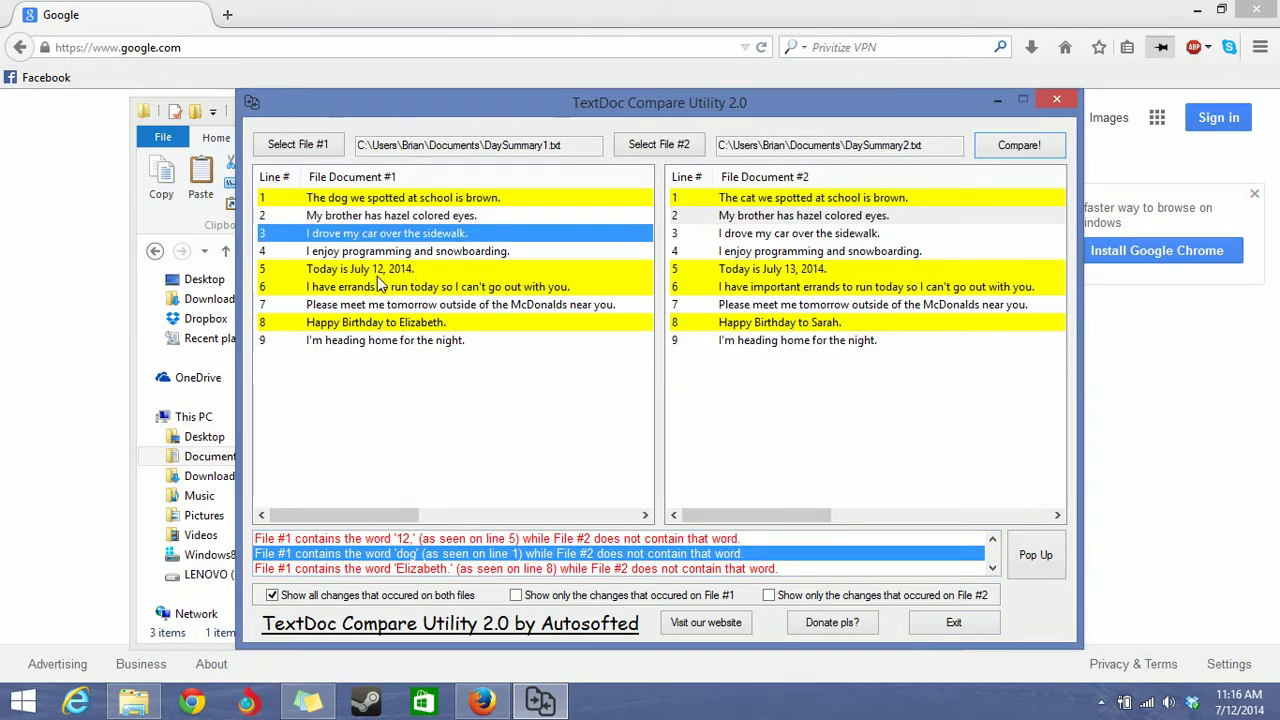
mouse_move(428, 292)
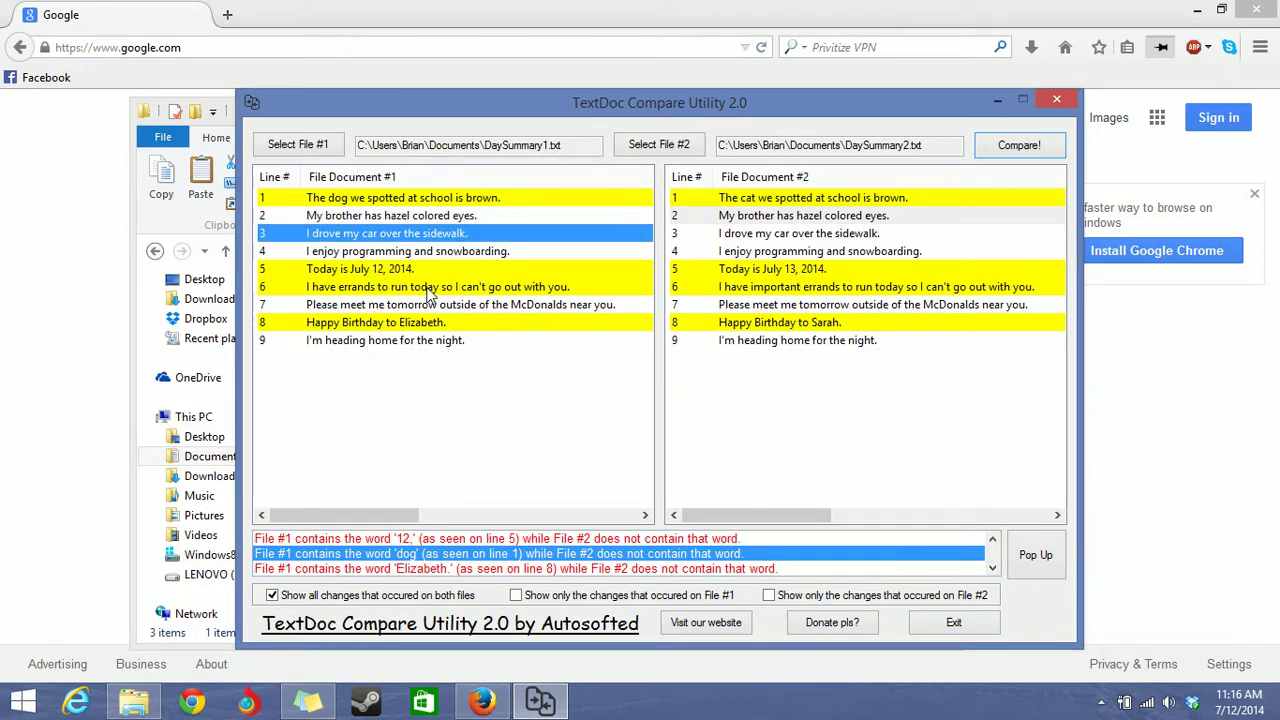
mouse_move(416, 302)
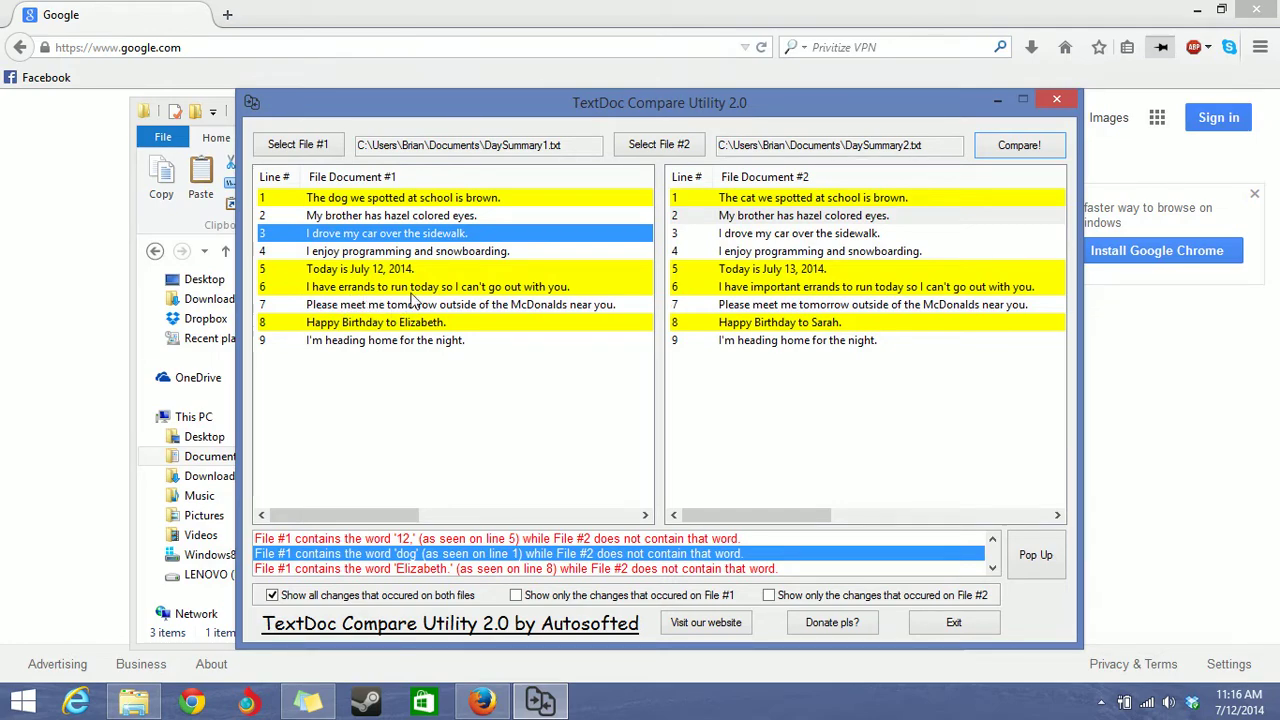
mouse_move(364, 300)
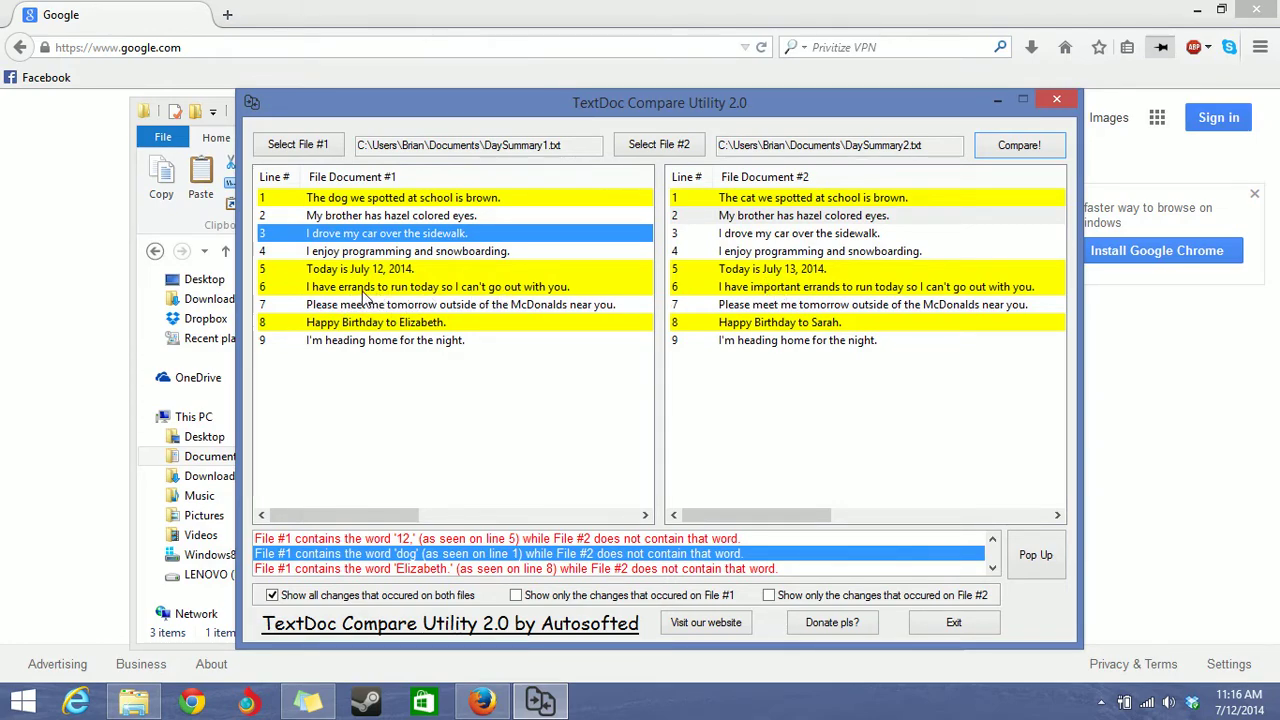
mouse_move(372, 308)
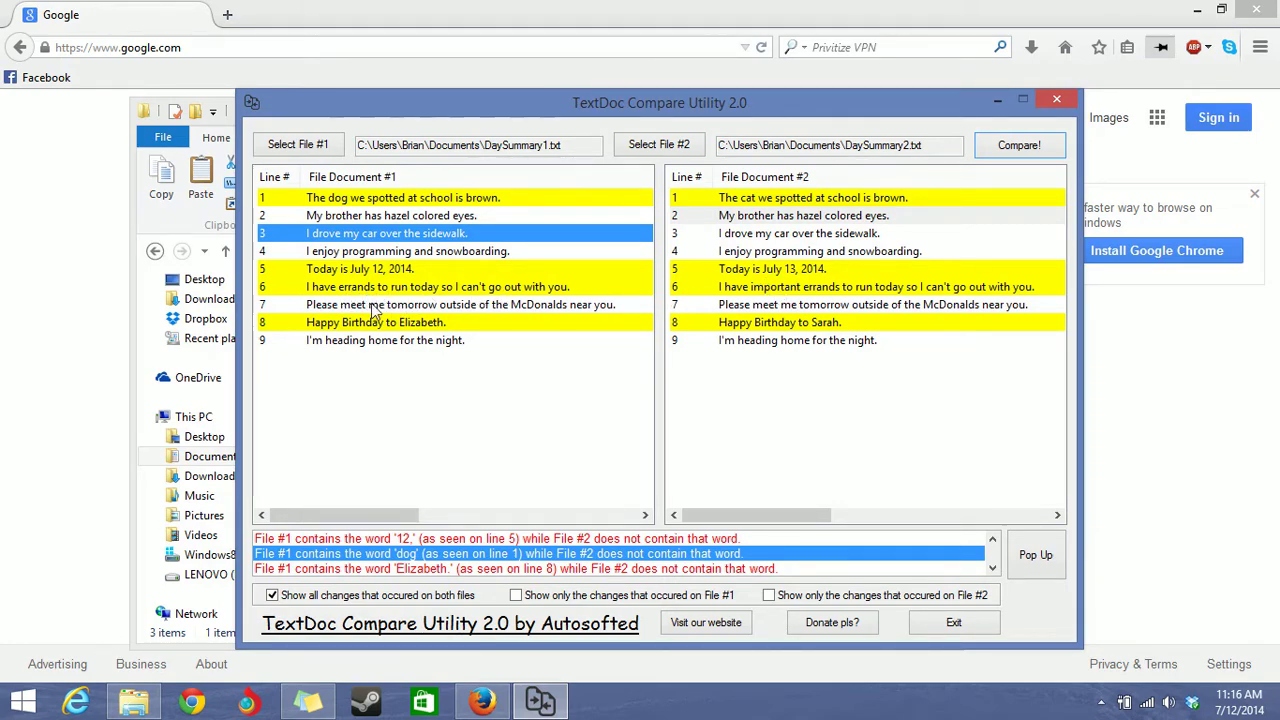
mouse_move(796, 340)
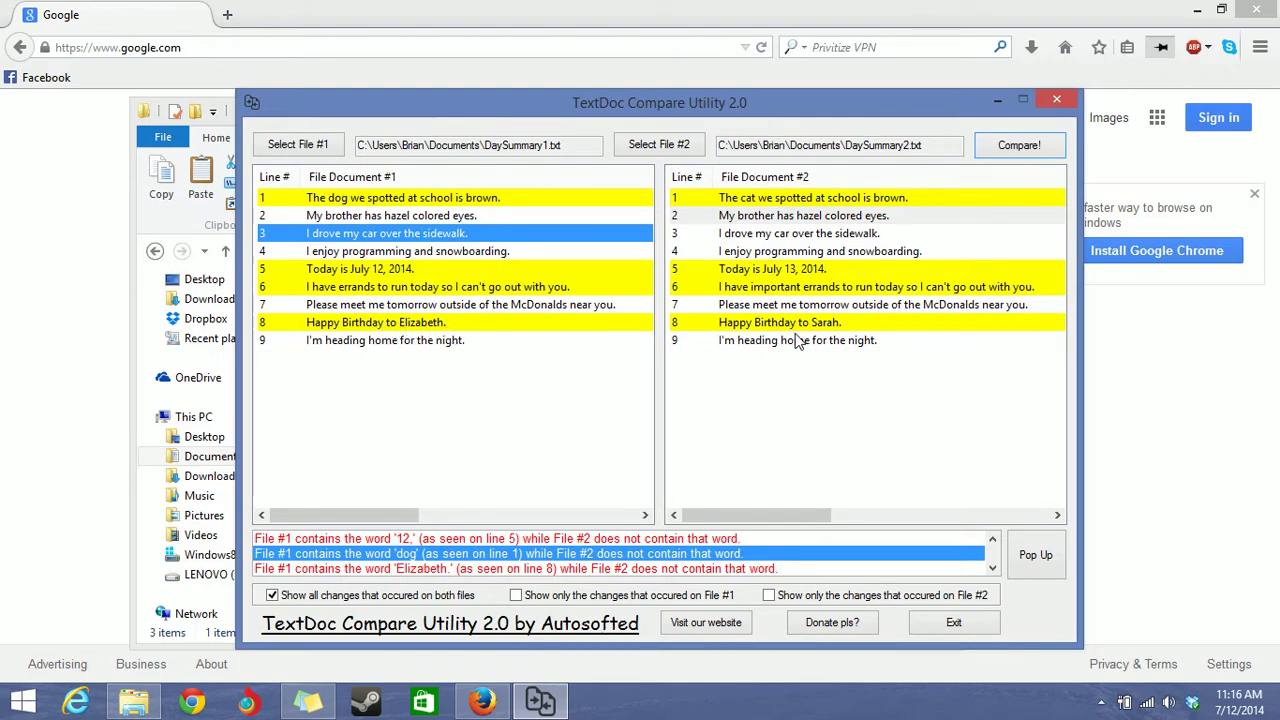
left_click(798, 340)
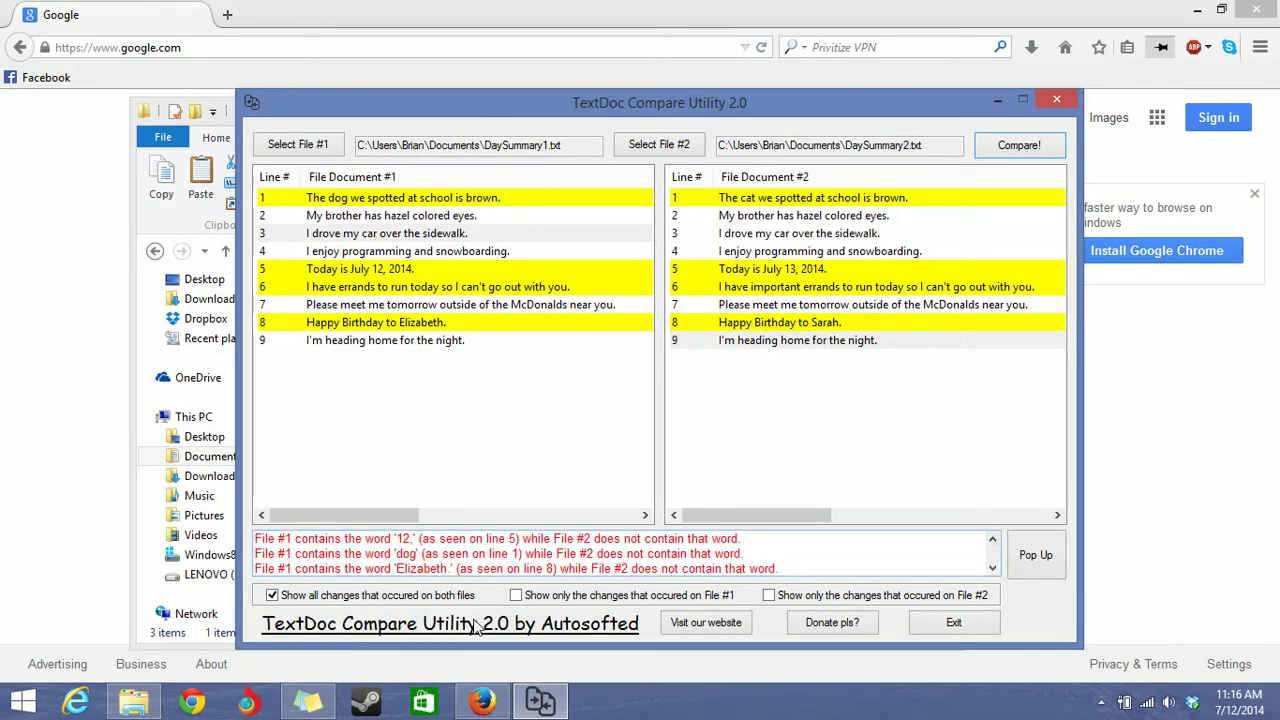
left_click(516, 596)
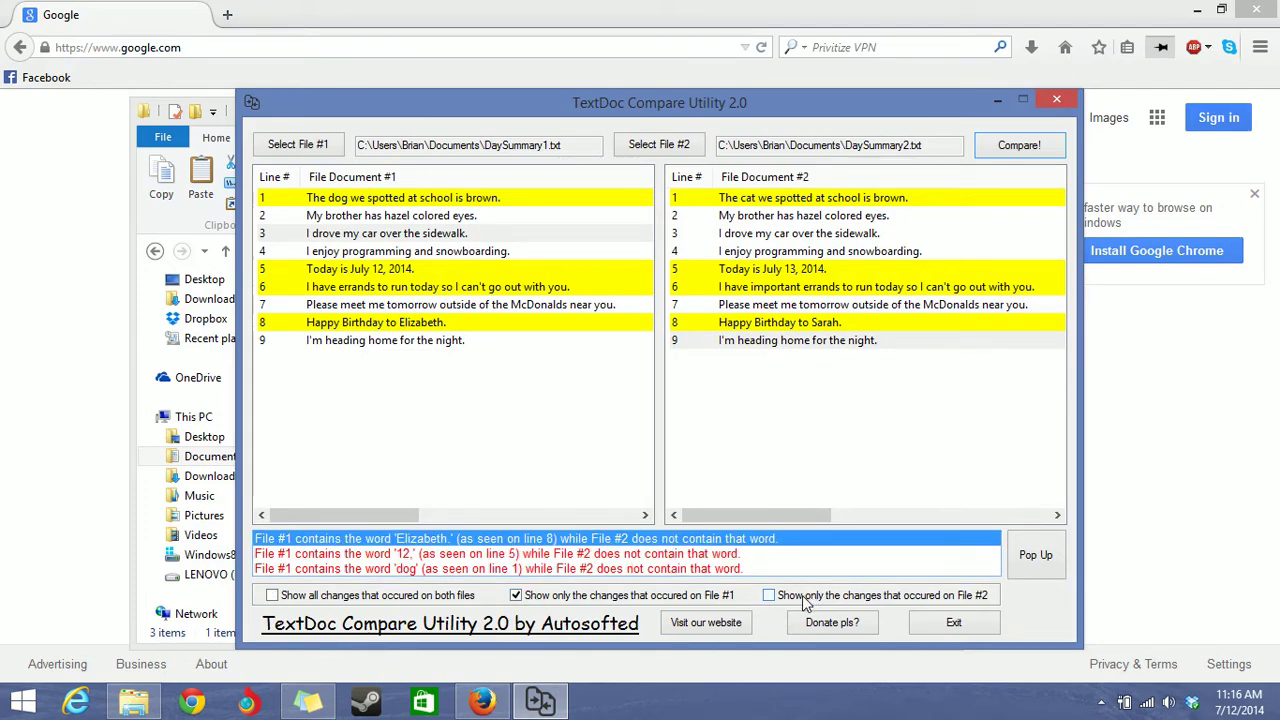
left_click(768, 596)
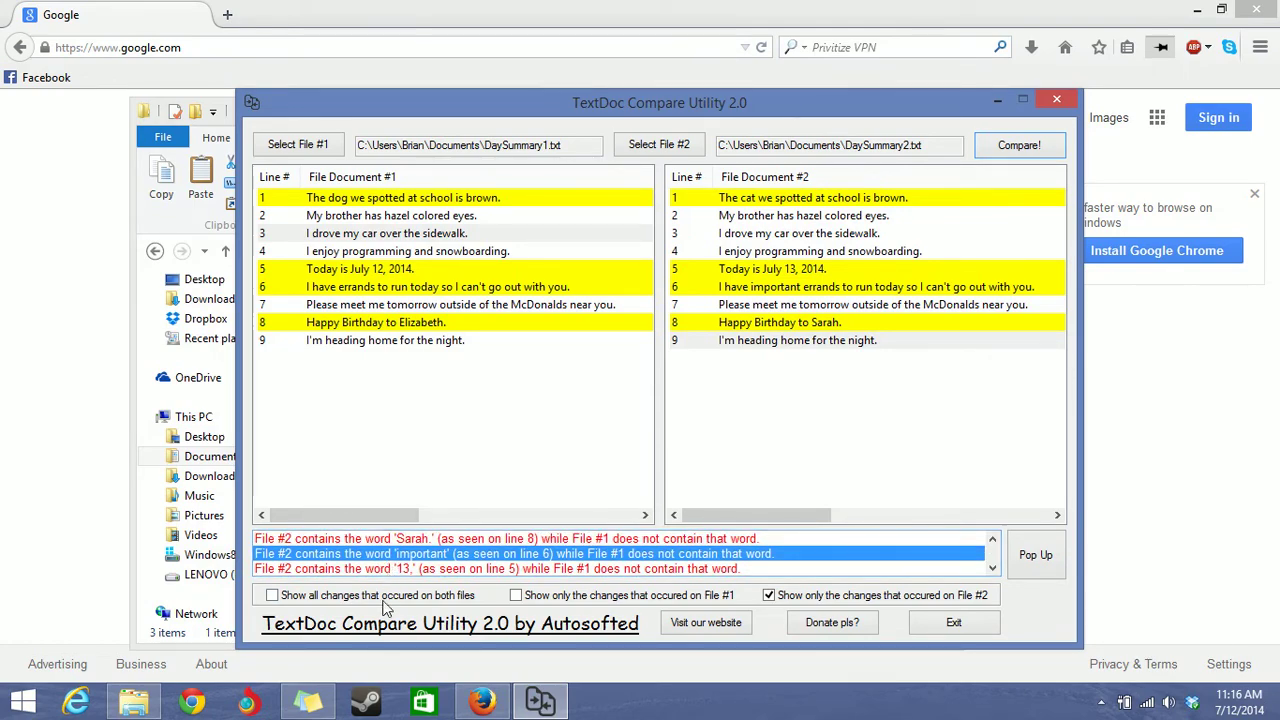
left_click(272, 596)
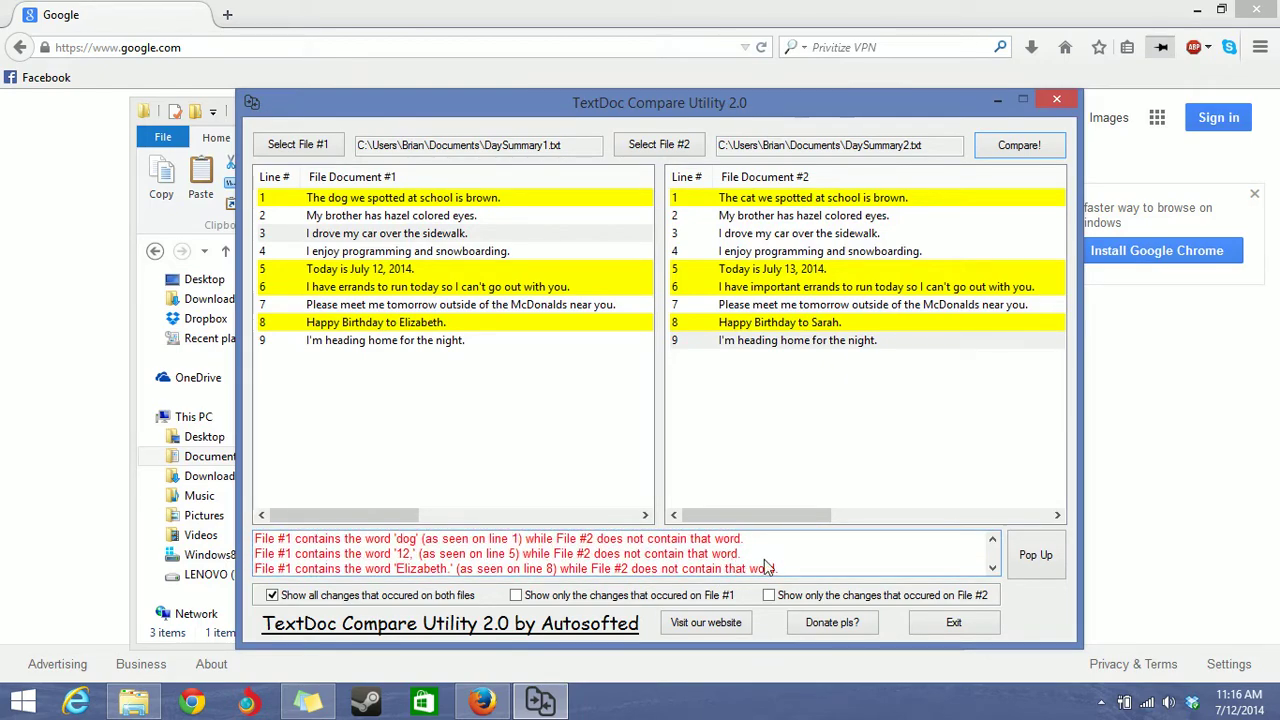
left_click(1036, 556)
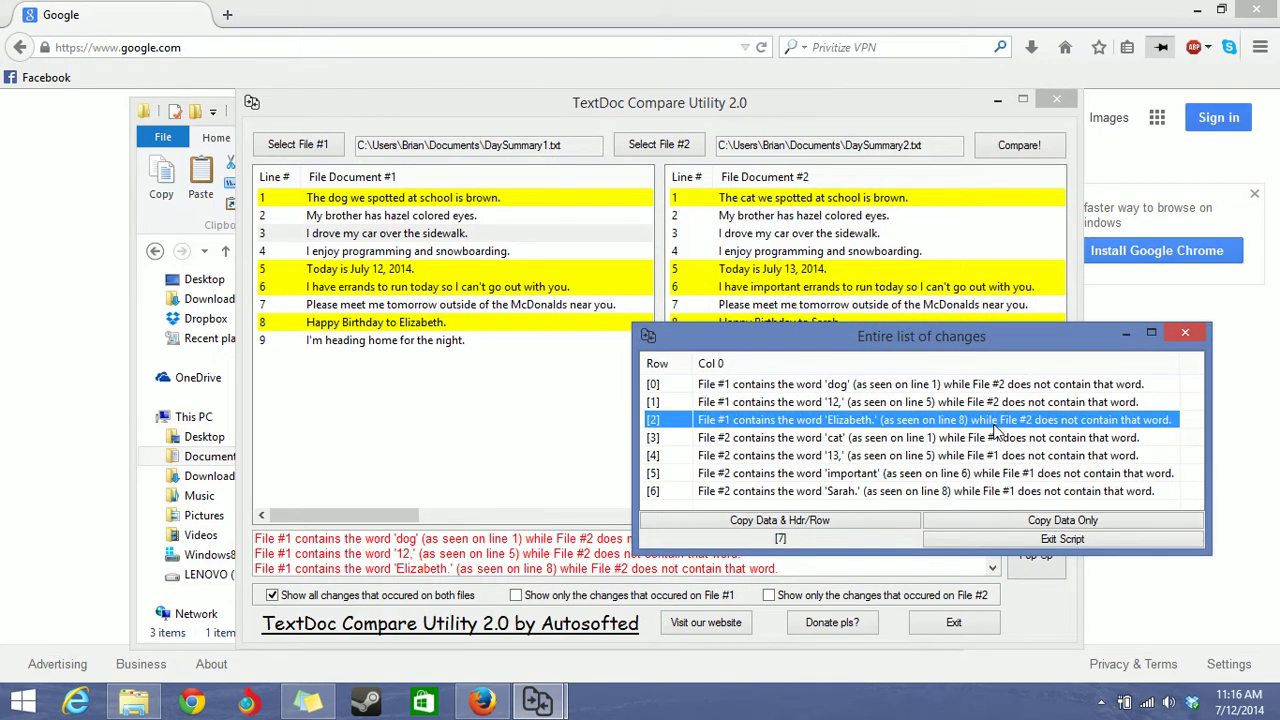
left_click(1184, 332)
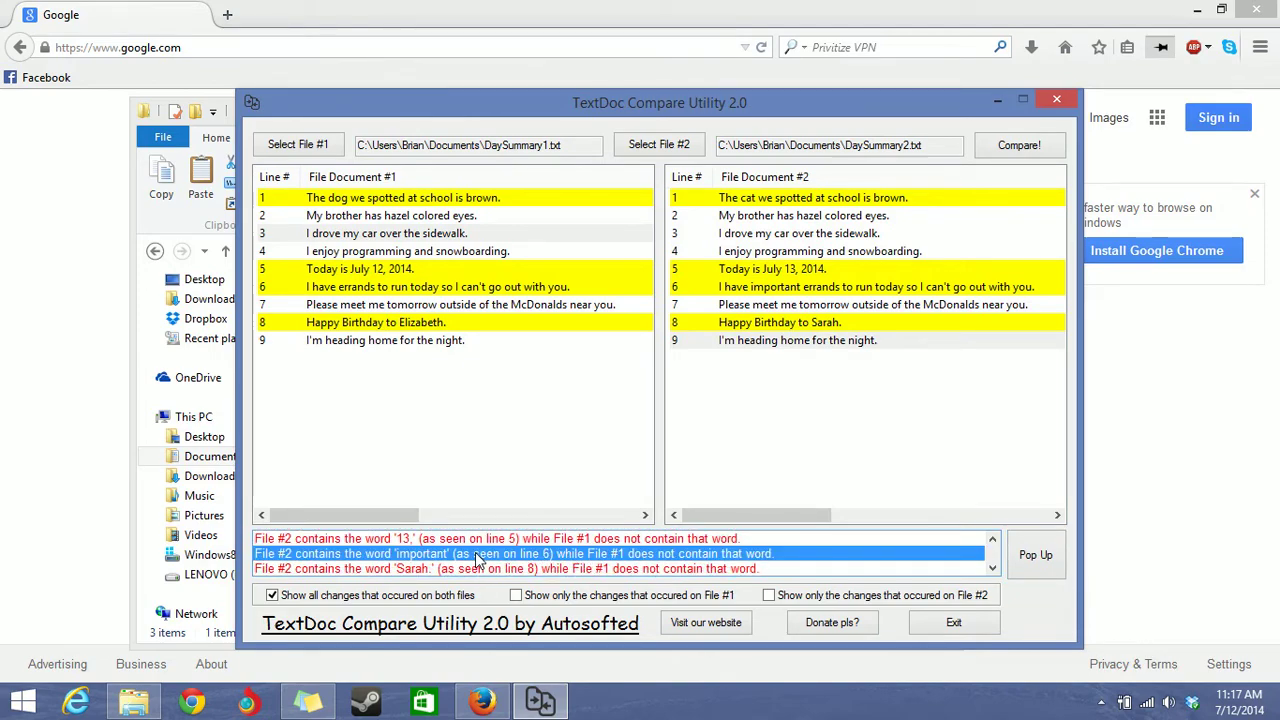
mouse_move(572, 568)
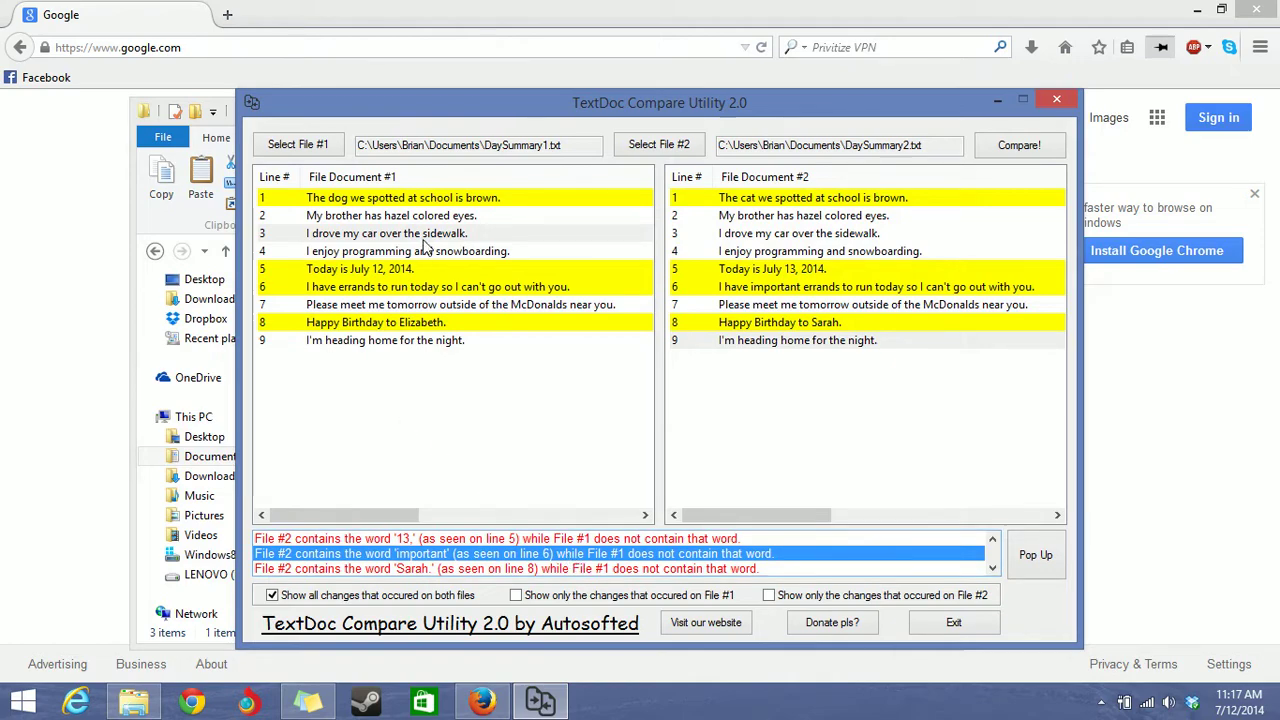
mouse_move(690, 548)
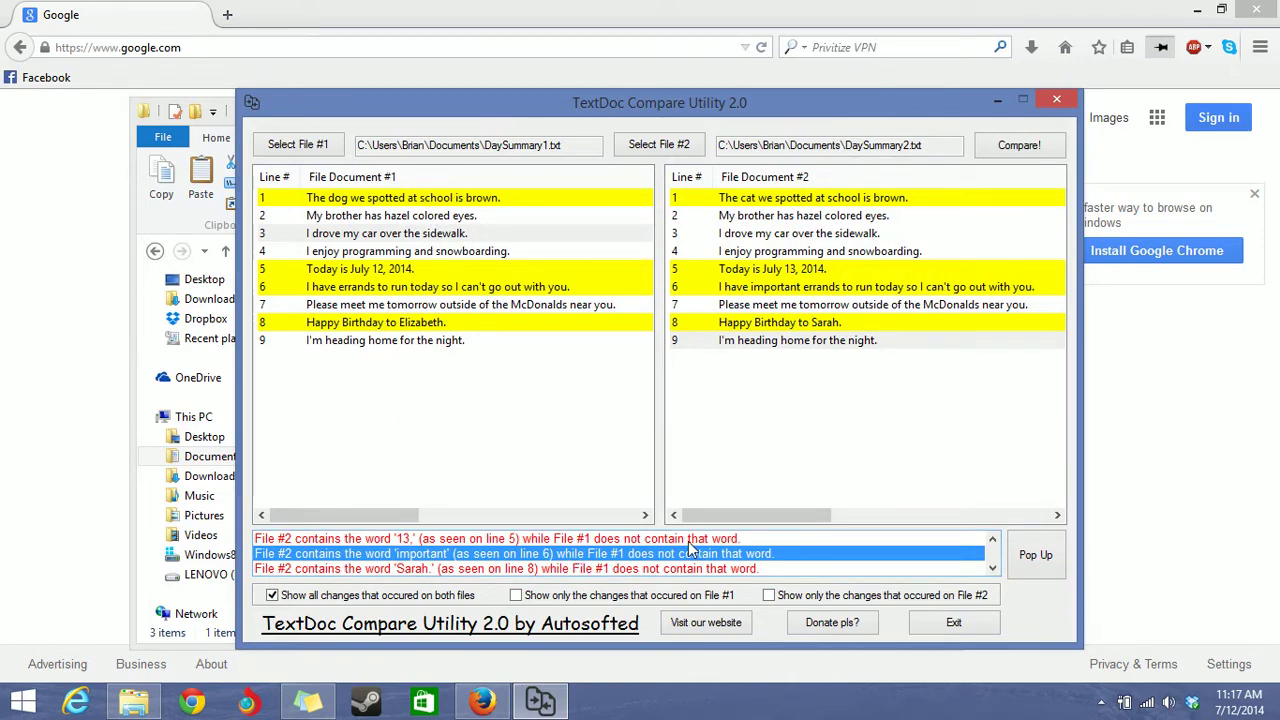
mouse_move(726, 188)
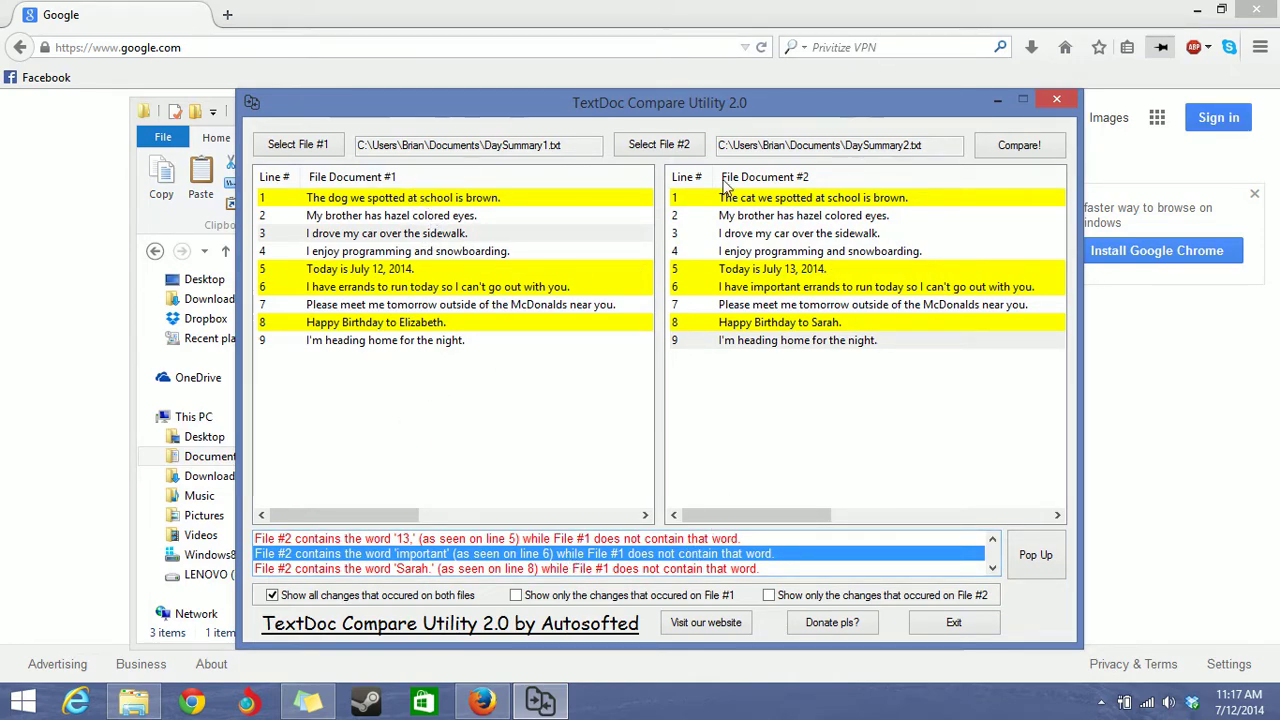